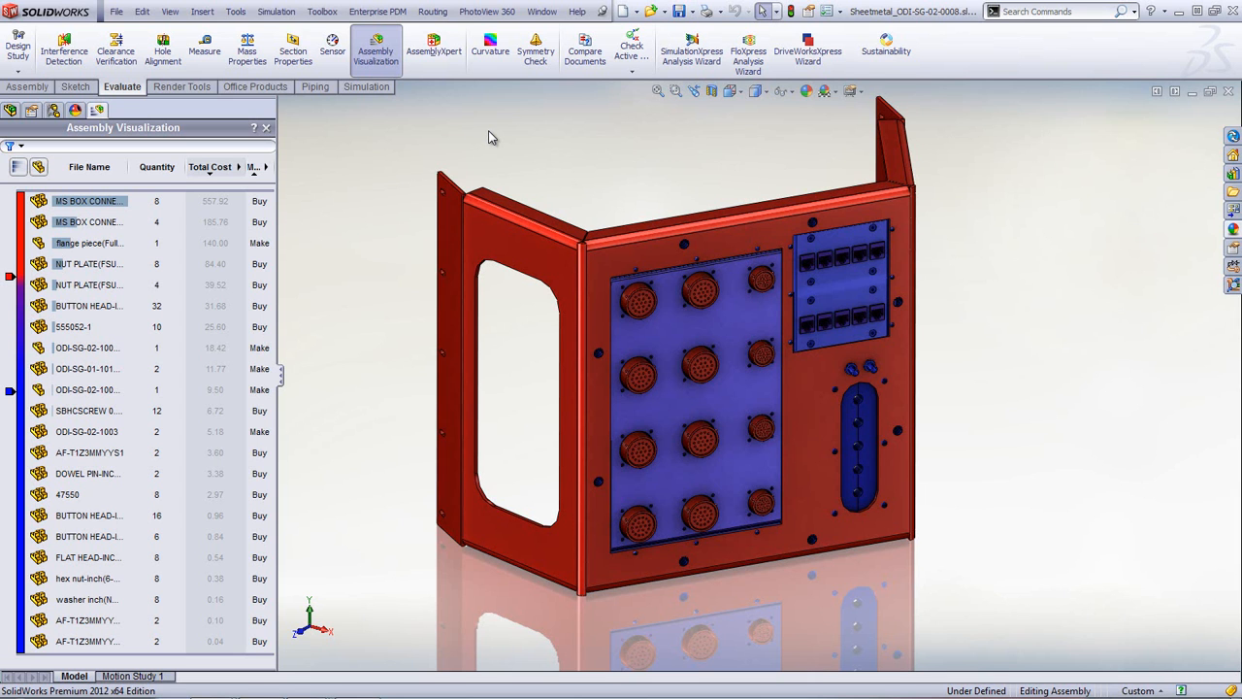
pyautogui.moveTo(489, 158)
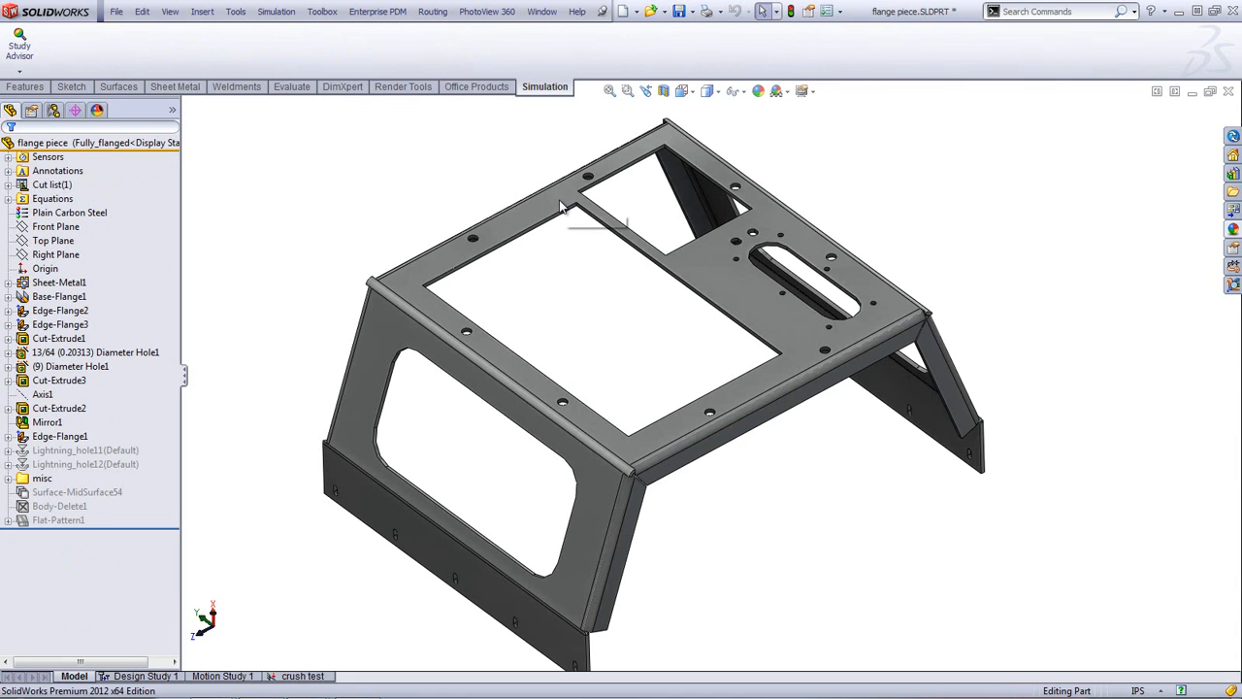
pyautogui.moveTo(551, 306)
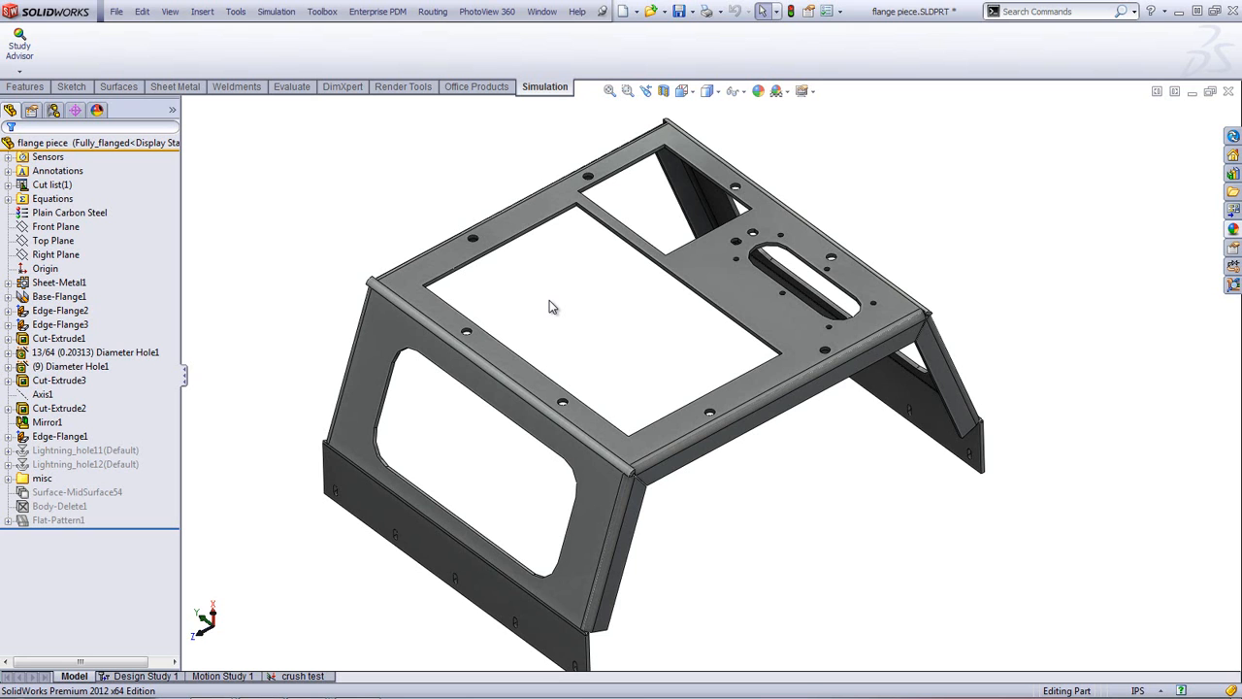
pyautogui.moveTo(329, 363)
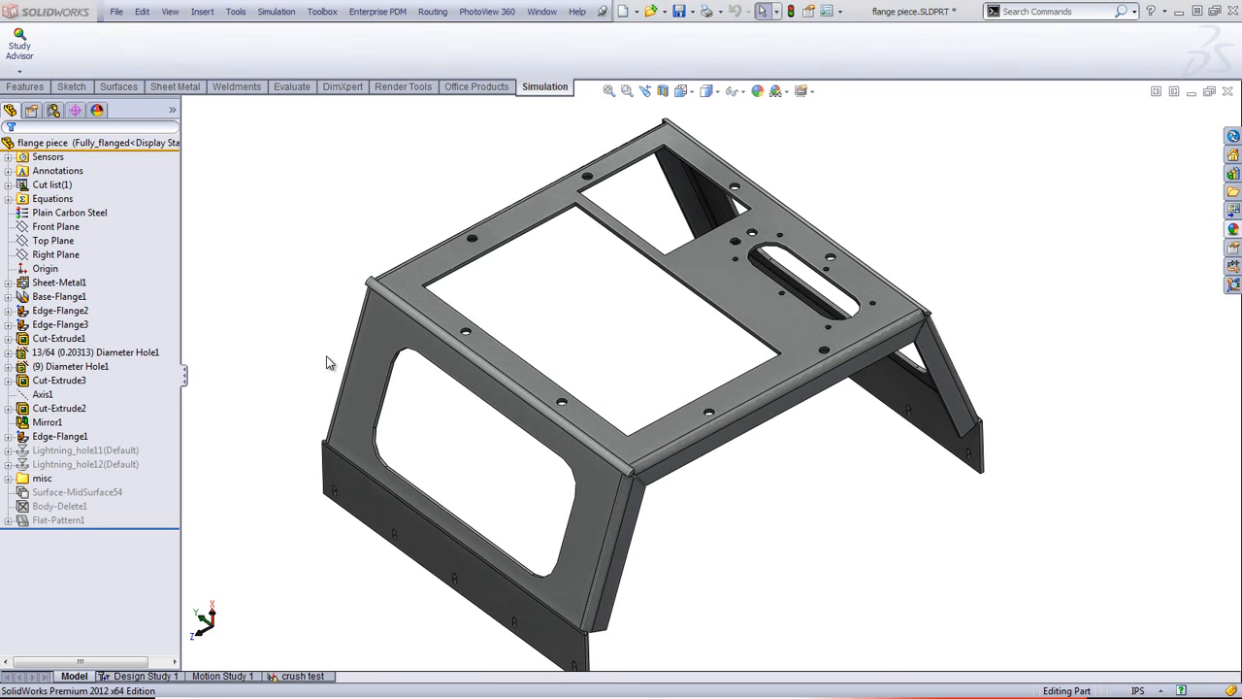
# - Select Plain Carbon Steel in the flange piece part's tree to check its material
pyautogui.click(69, 213)
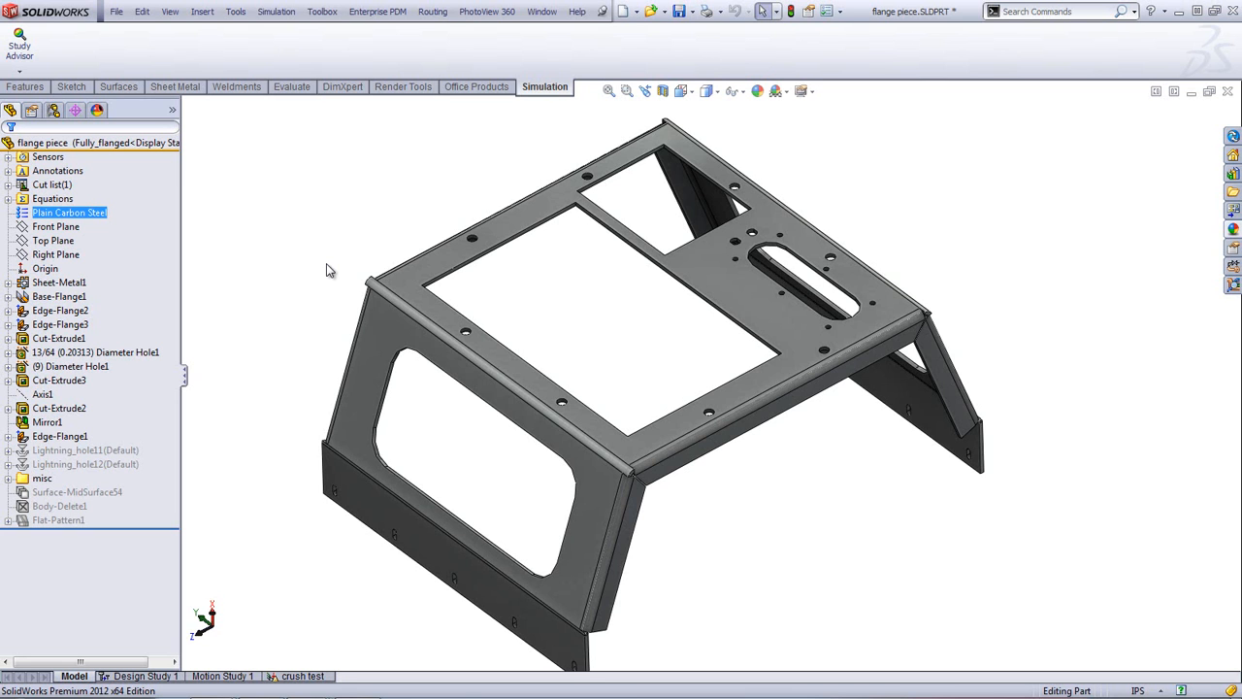
pyautogui.moveTo(330, 319)
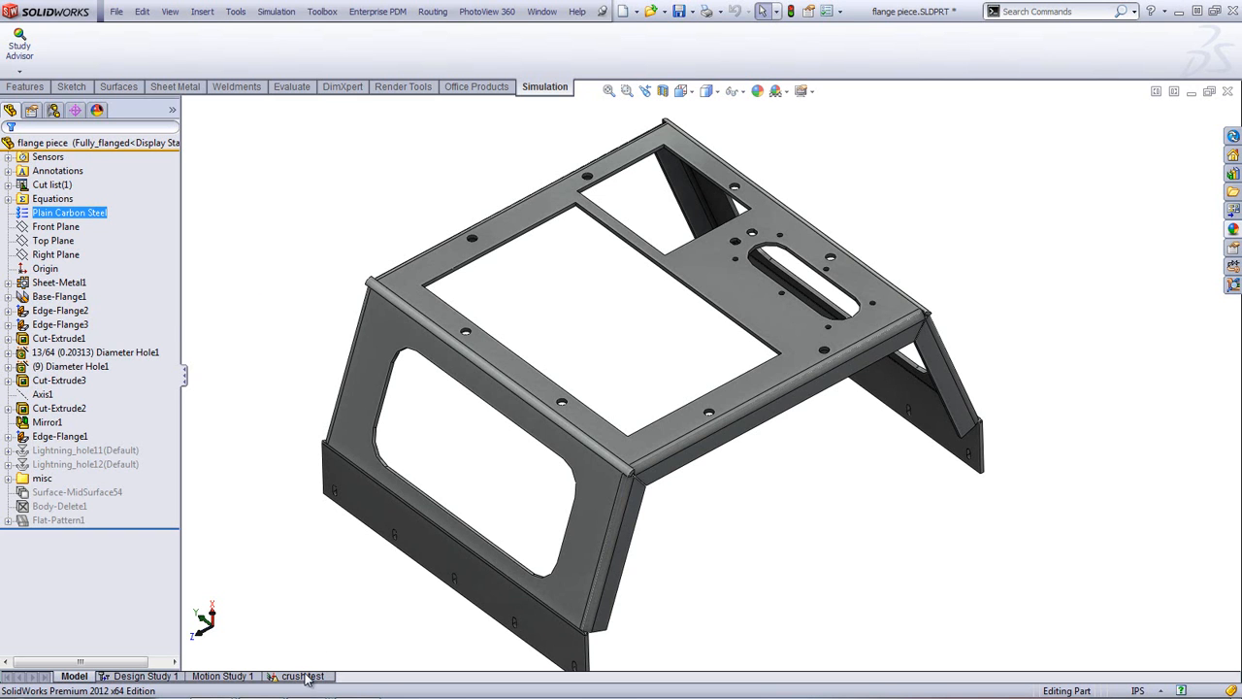
# - In the crush test study, change the top-face force to 50 lbf
pyautogui.click(302, 675)
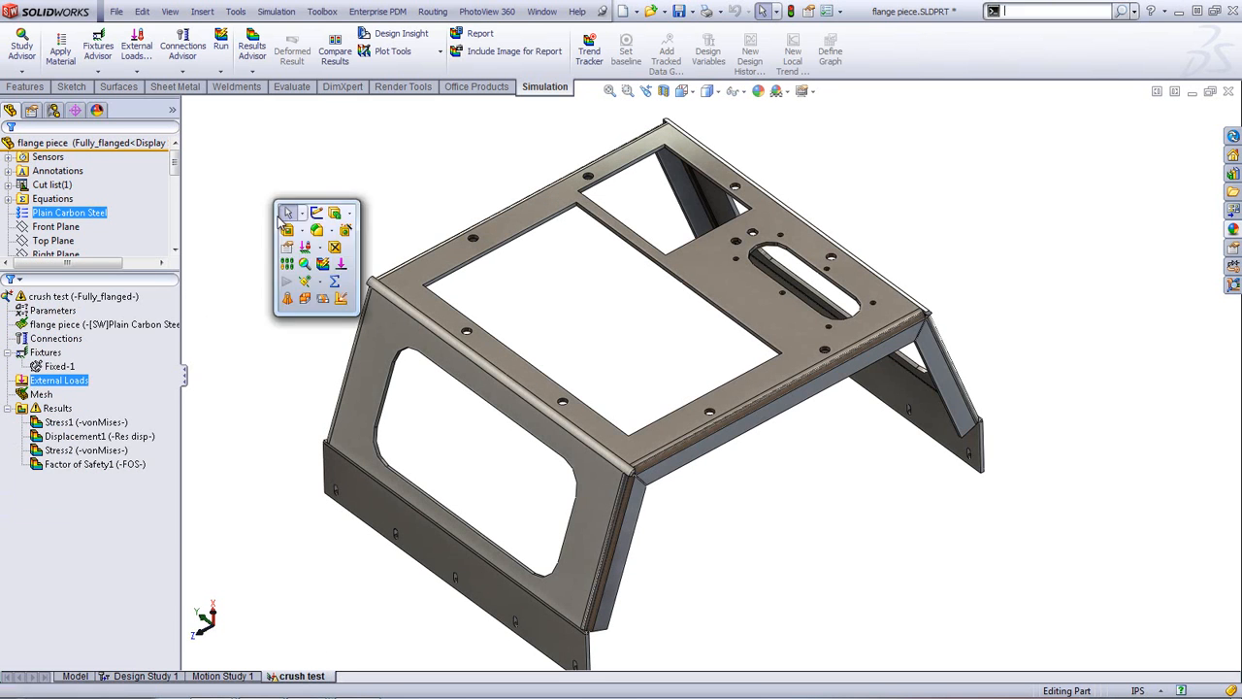
pyautogui.click(286, 213)
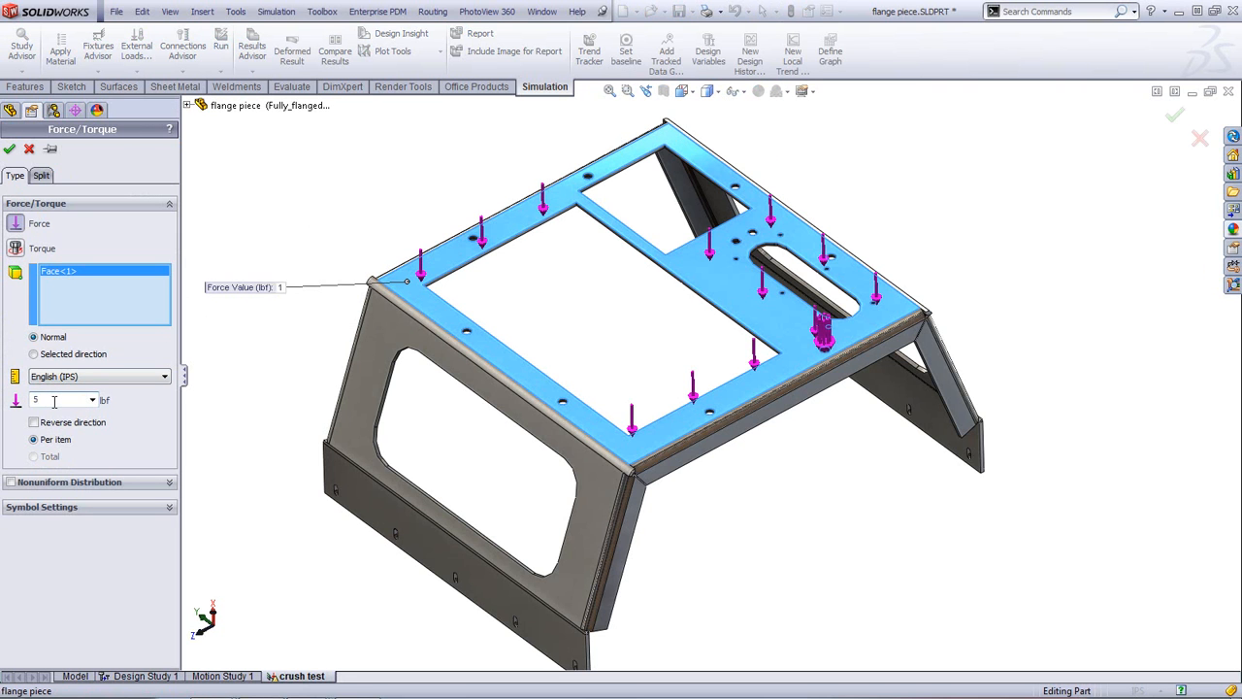
pyautogui.click(9, 148)
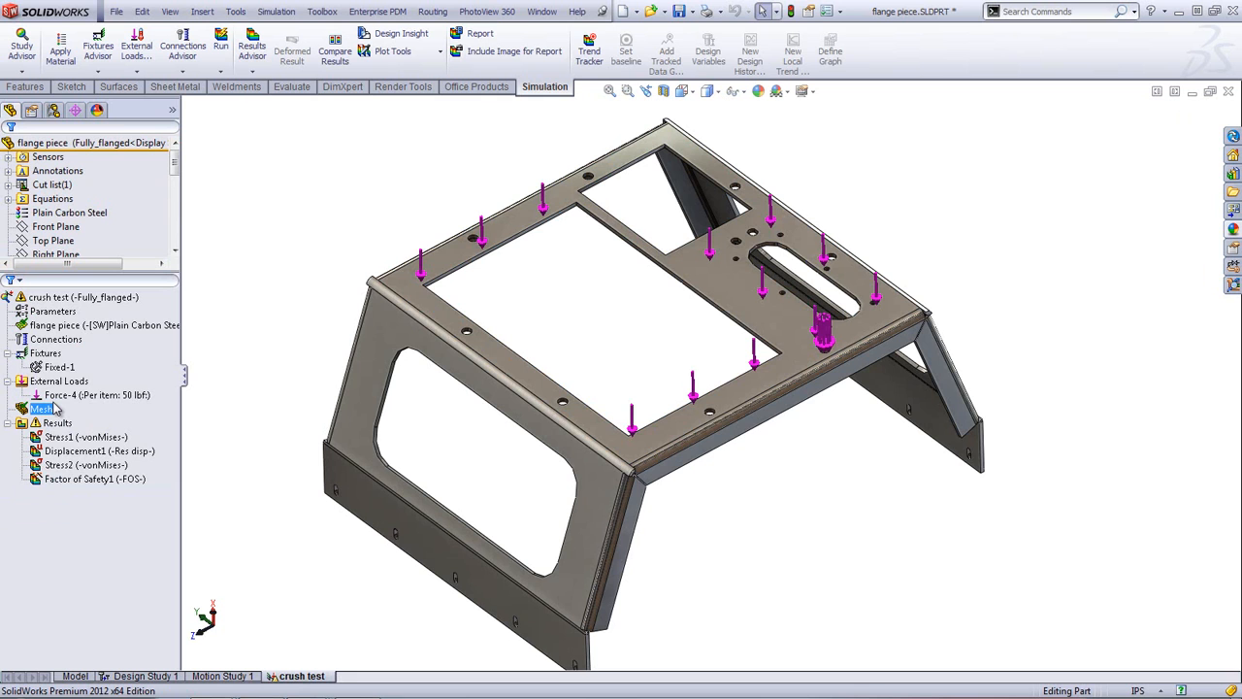
# - Run the crush test and display the stress and displacement plots
pyautogui.rightClick(42, 408)
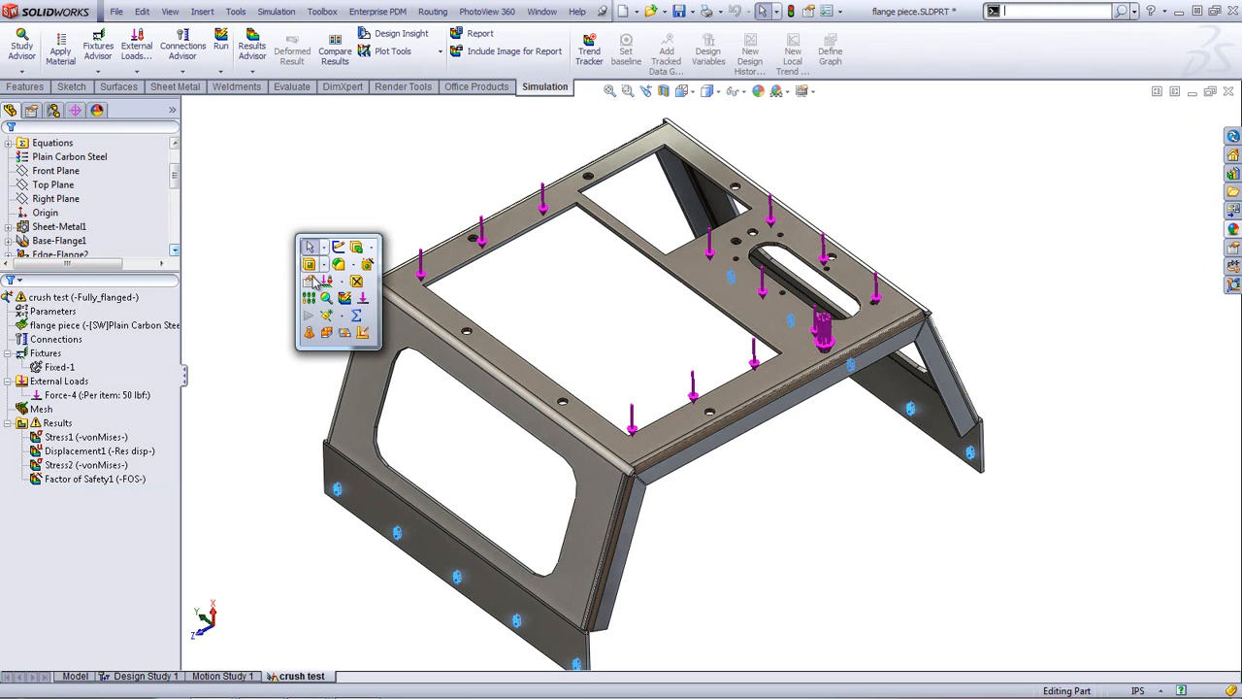
pyautogui.click(332, 291)
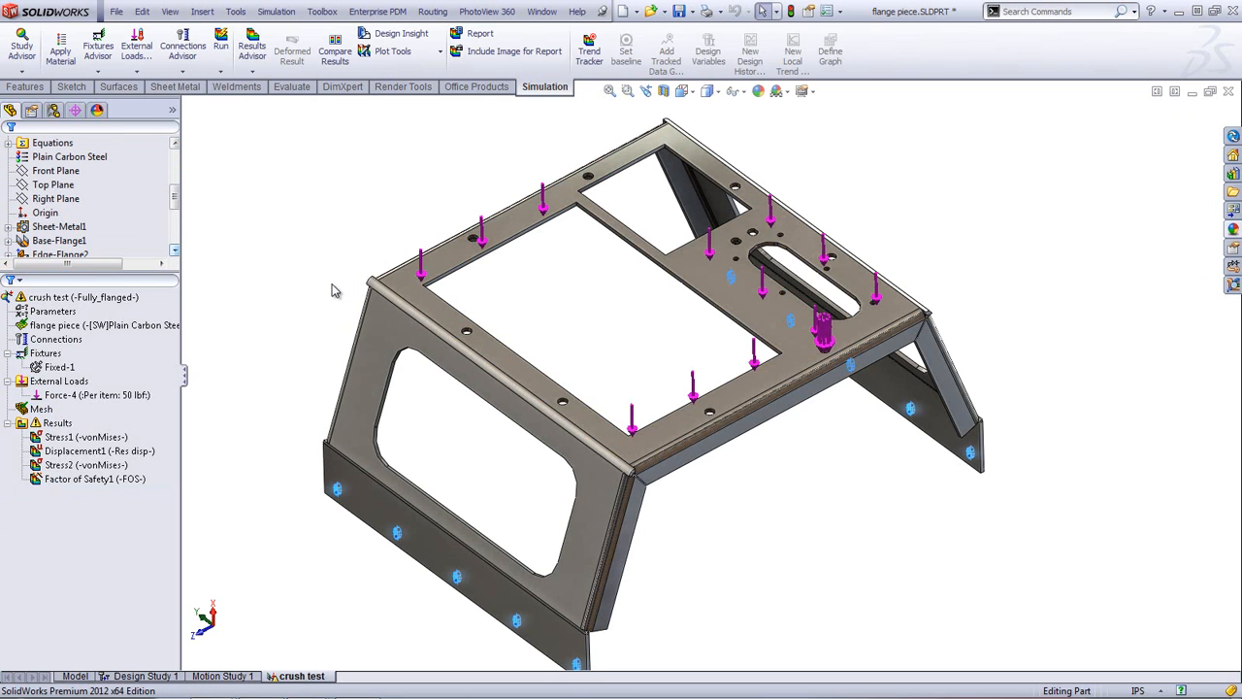
pyautogui.click(220, 45)
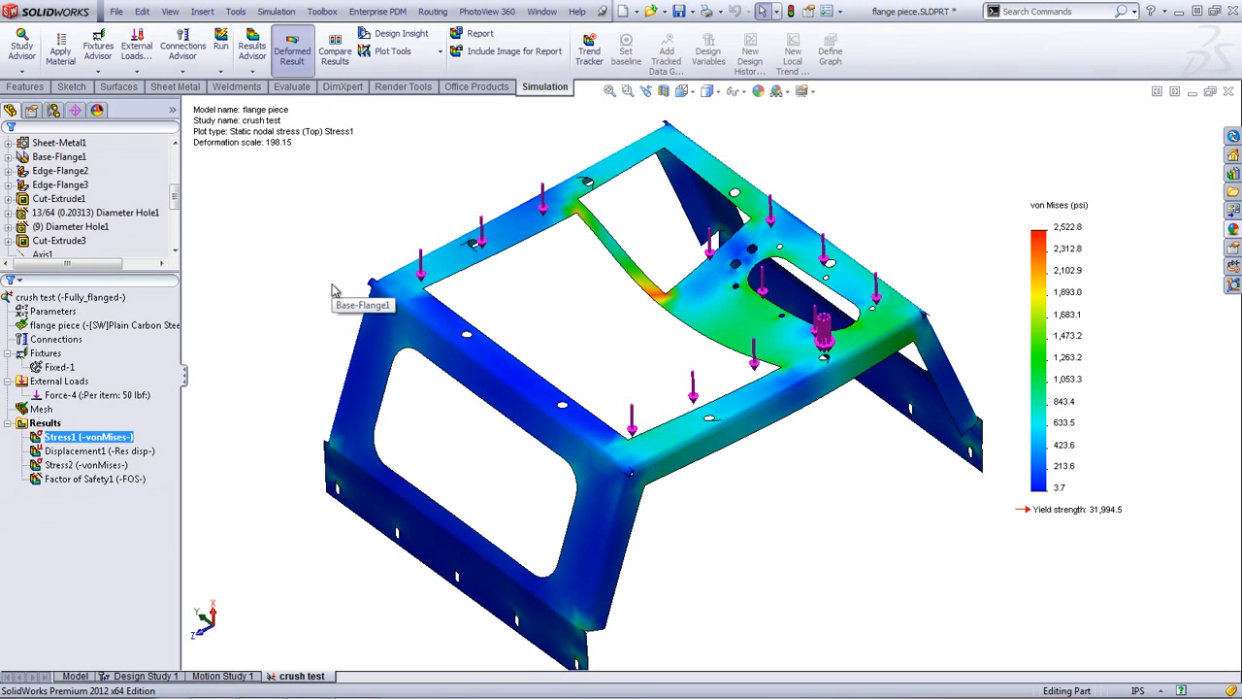
pyautogui.rightClick(73, 395)
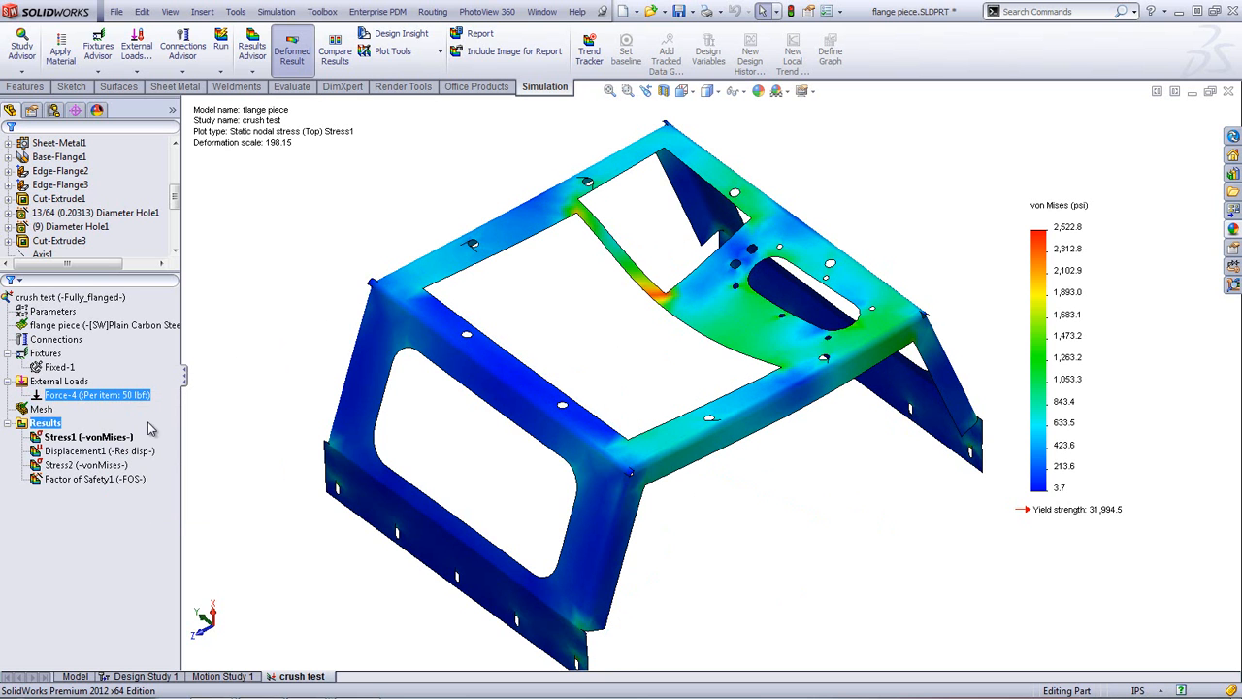
pyautogui.doubleClick(88, 450)
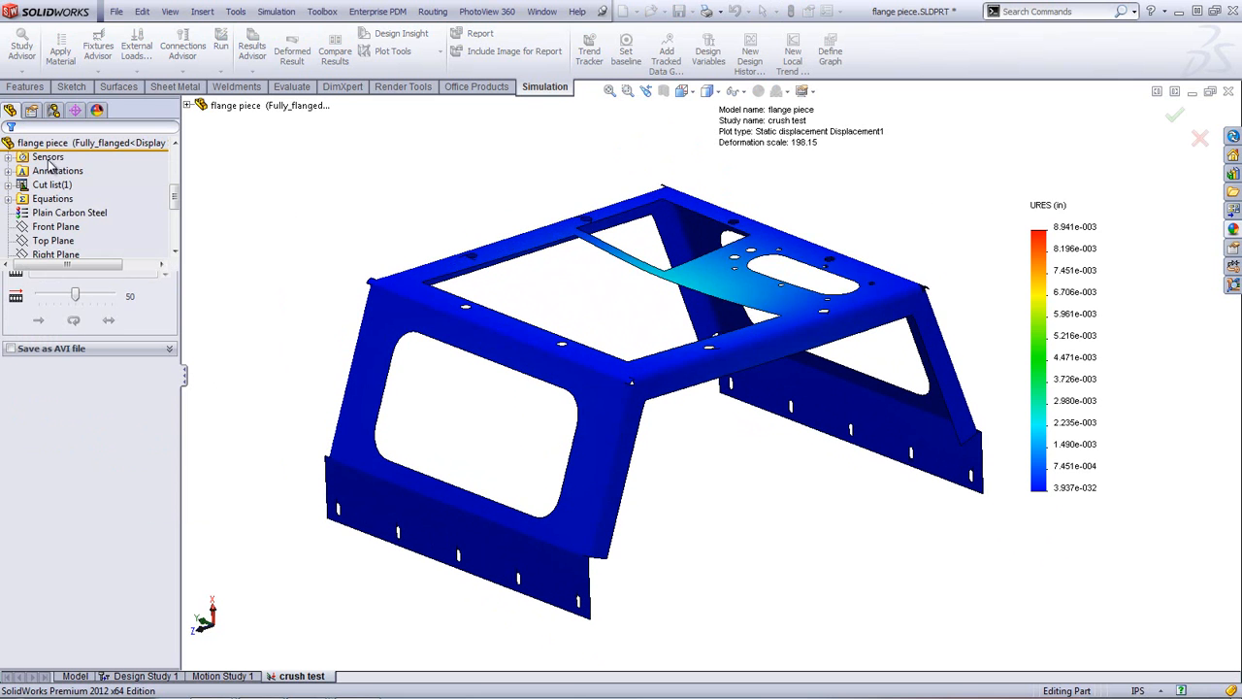
pyautogui.doubleClick(83, 479)
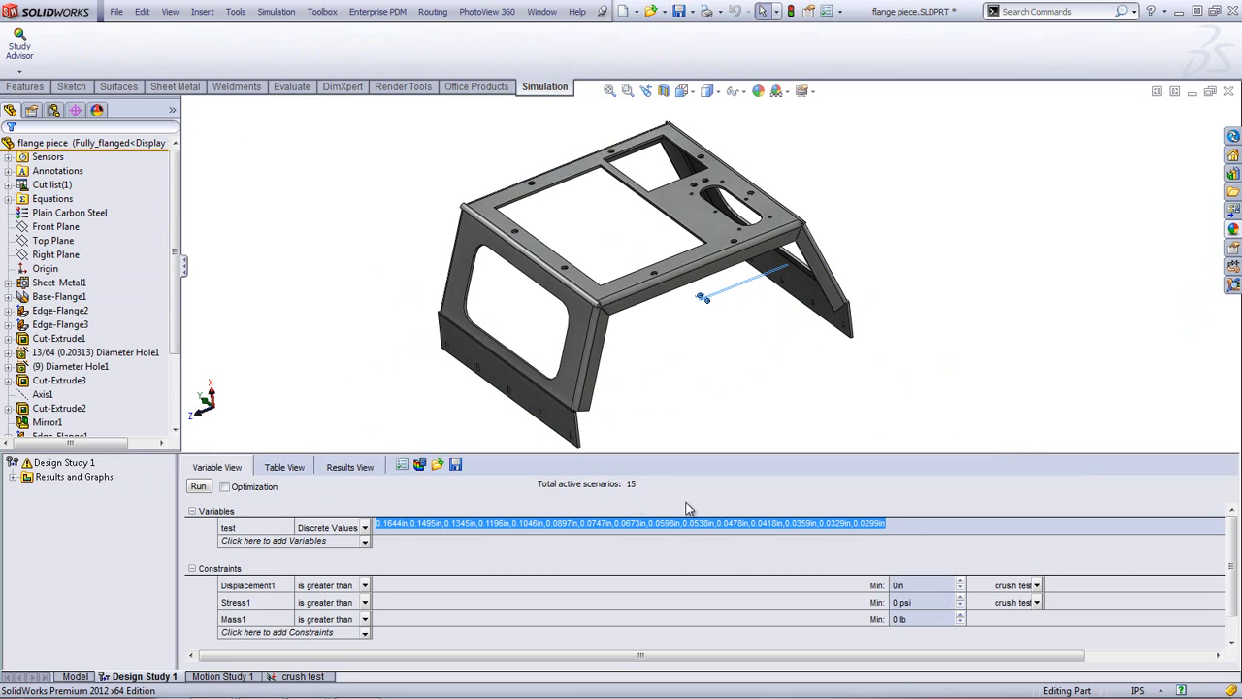
pyautogui.moveTo(910, 548)
pyautogui.write('costing')
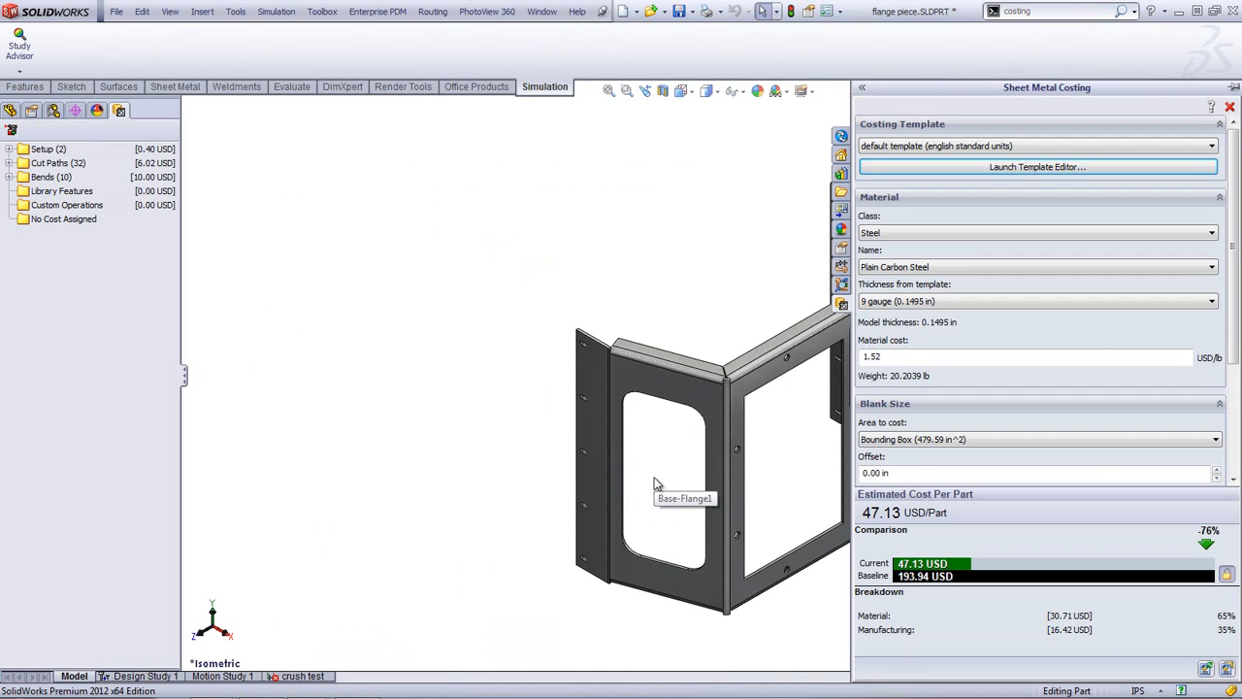
pyautogui.moveTo(657, 484)
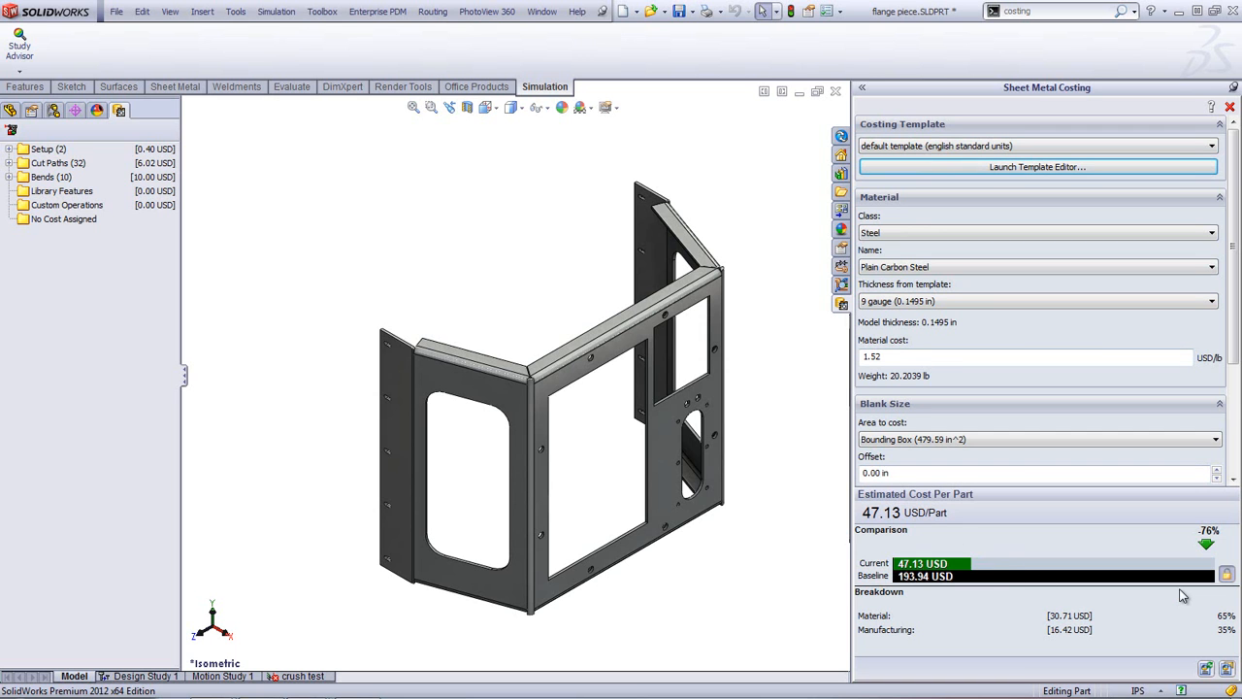
# - Set the 47.13 USD sheet metal cost estimate as the baseline
pyautogui.click(1225, 575)
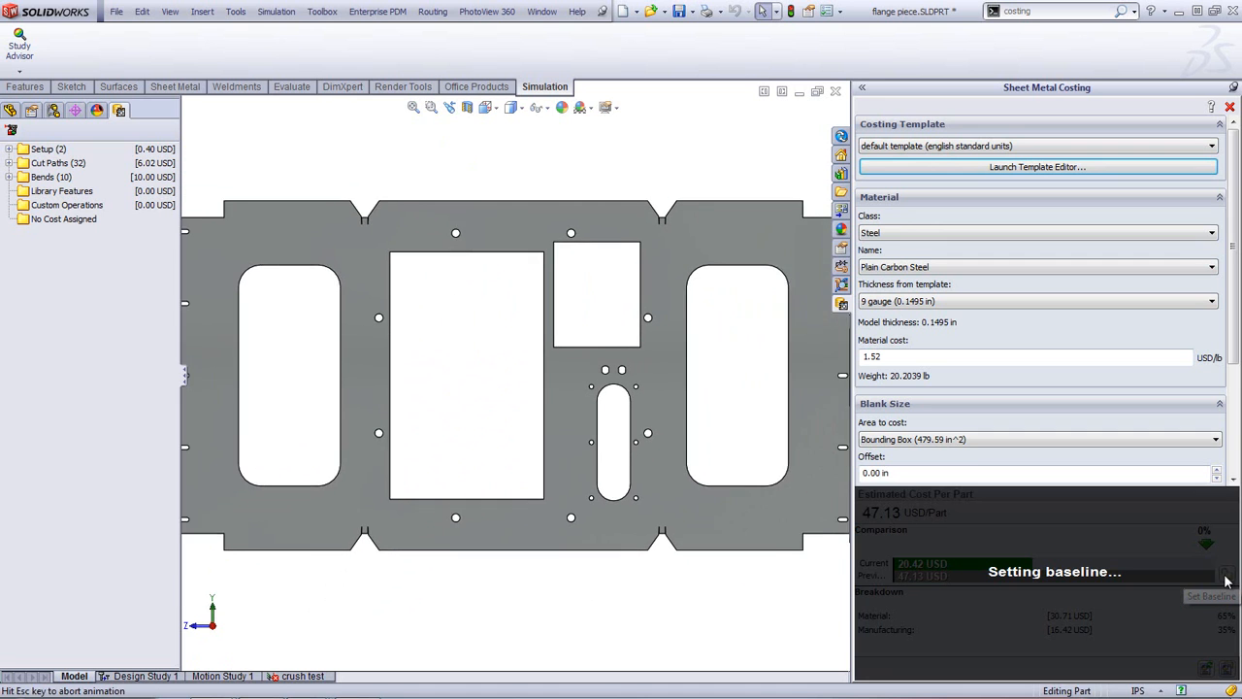
pyautogui.click(1210, 595)
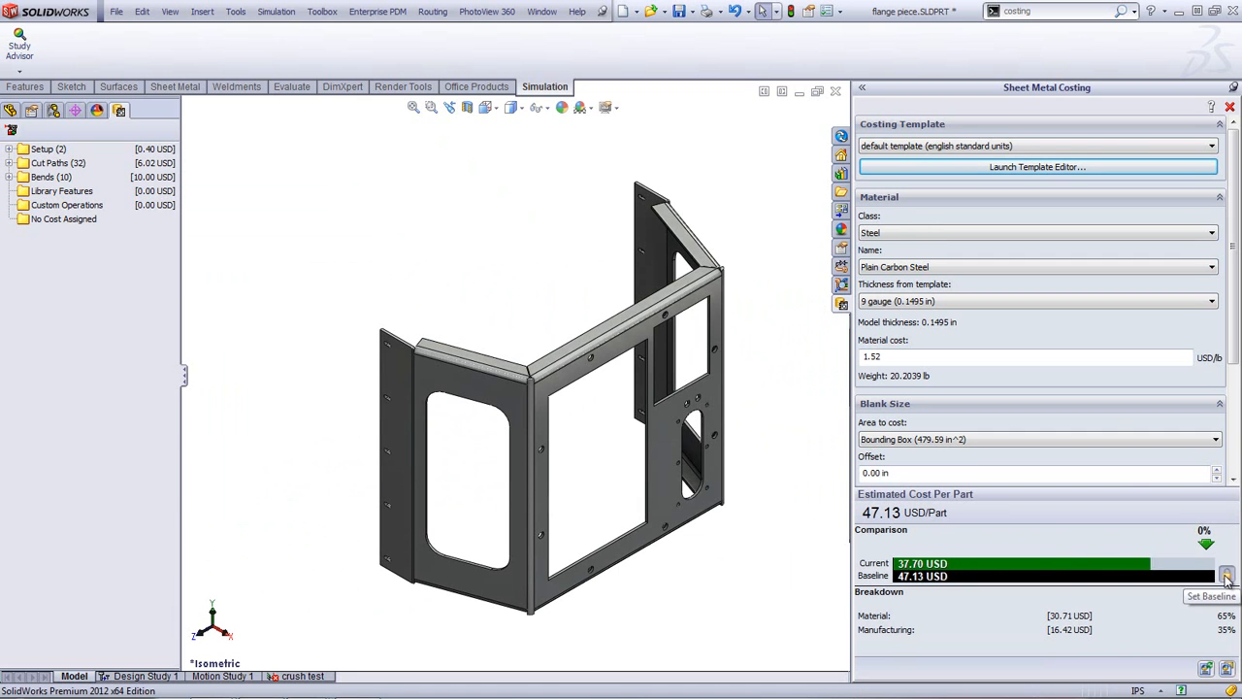
pyautogui.click(1226, 574)
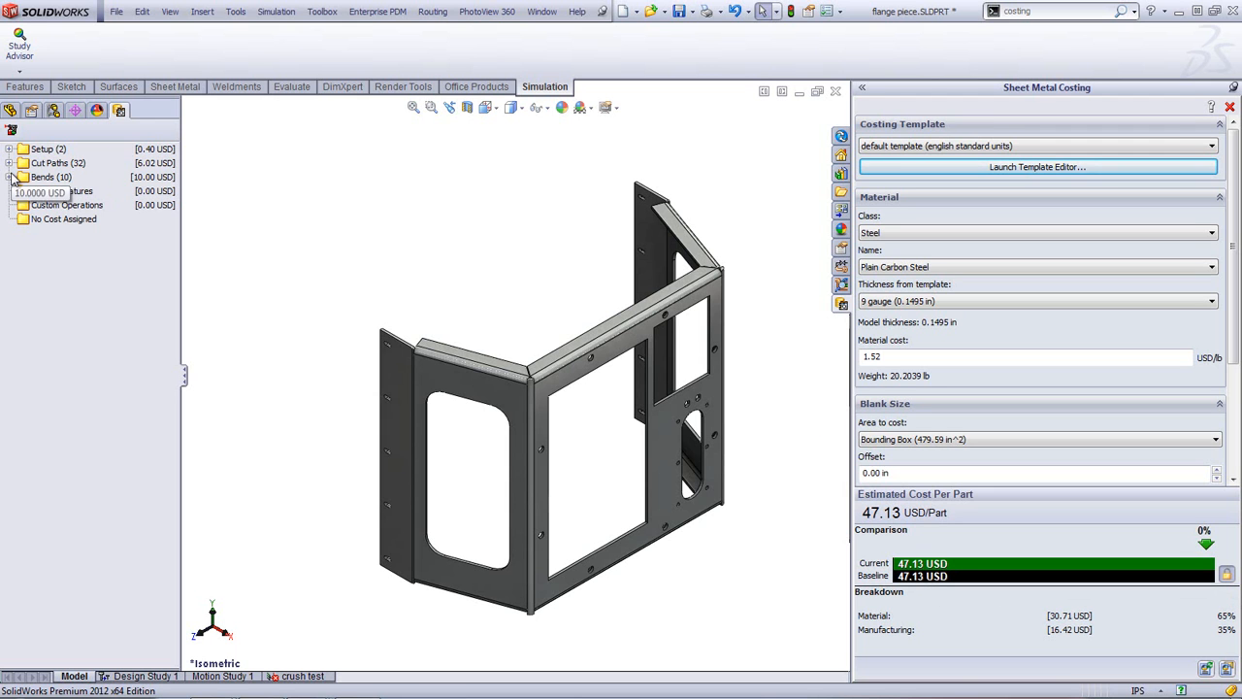
pyautogui.click(10, 162)
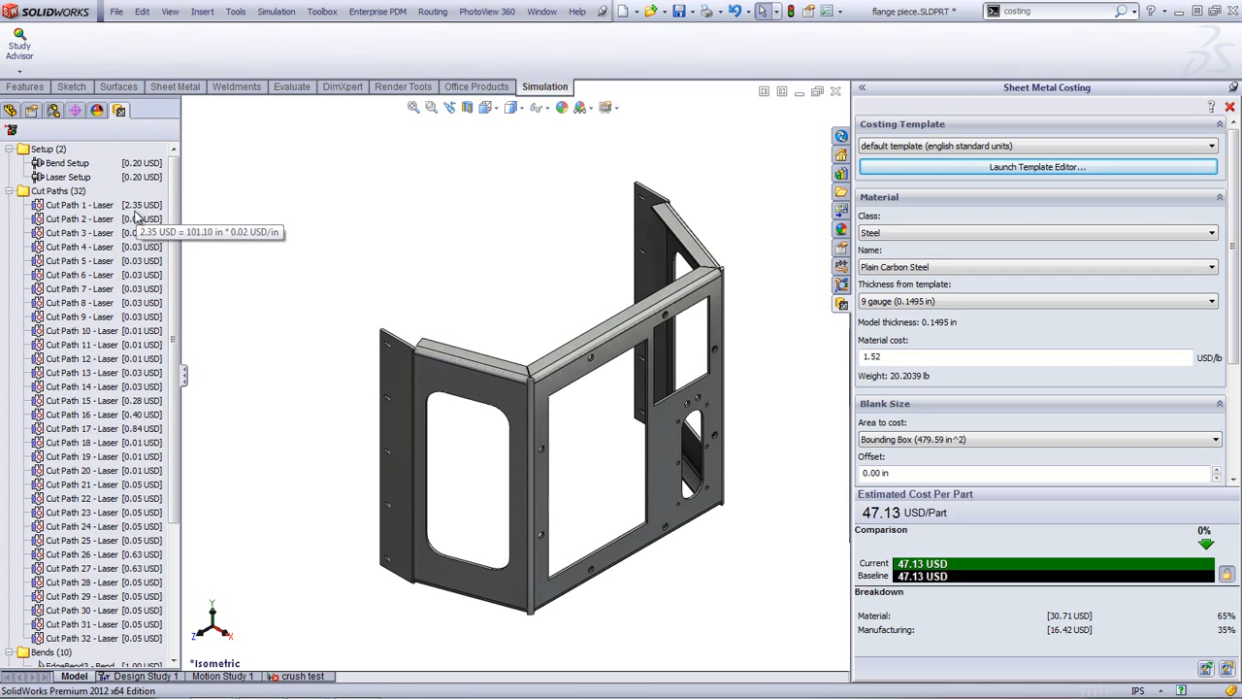
pyautogui.click(10, 190)
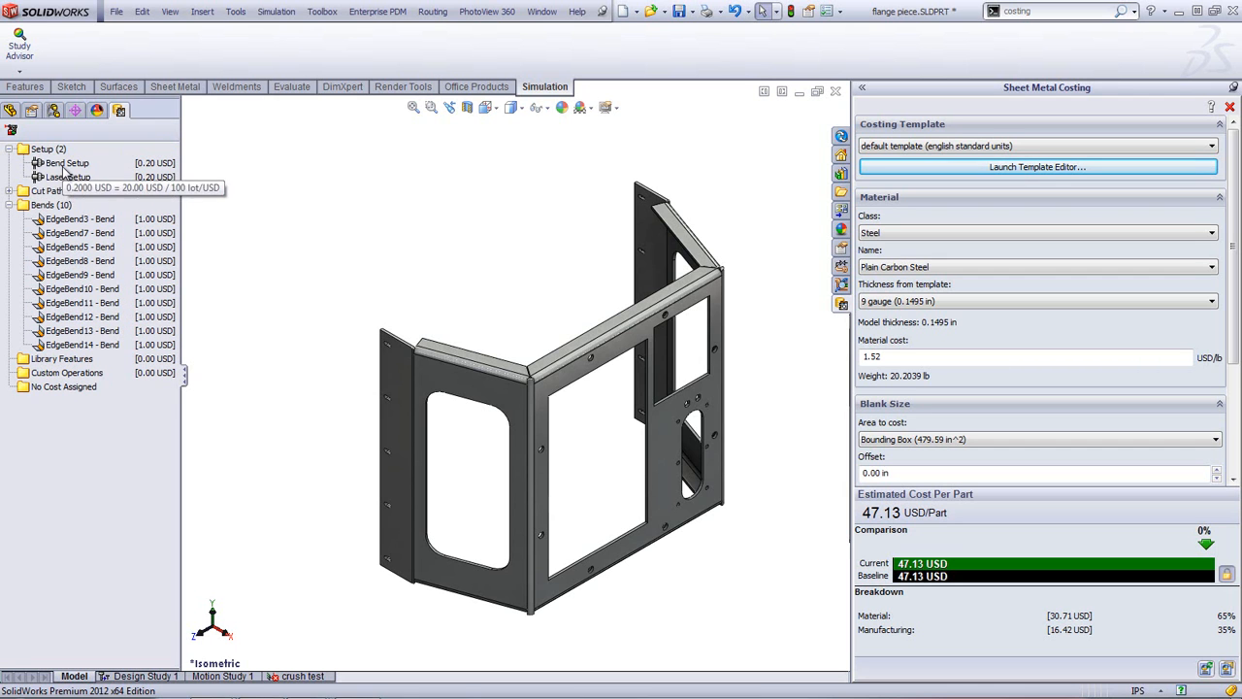
pyautogui.click(10, 148)
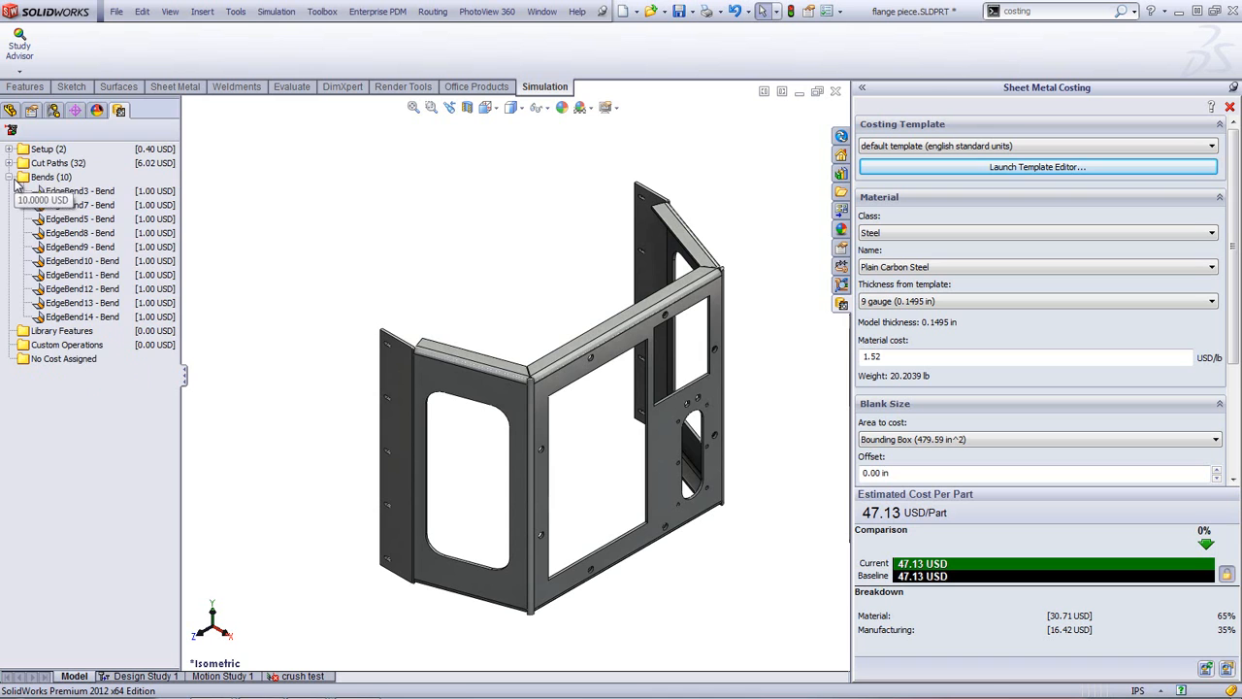
pyautogui.click(9, 177)
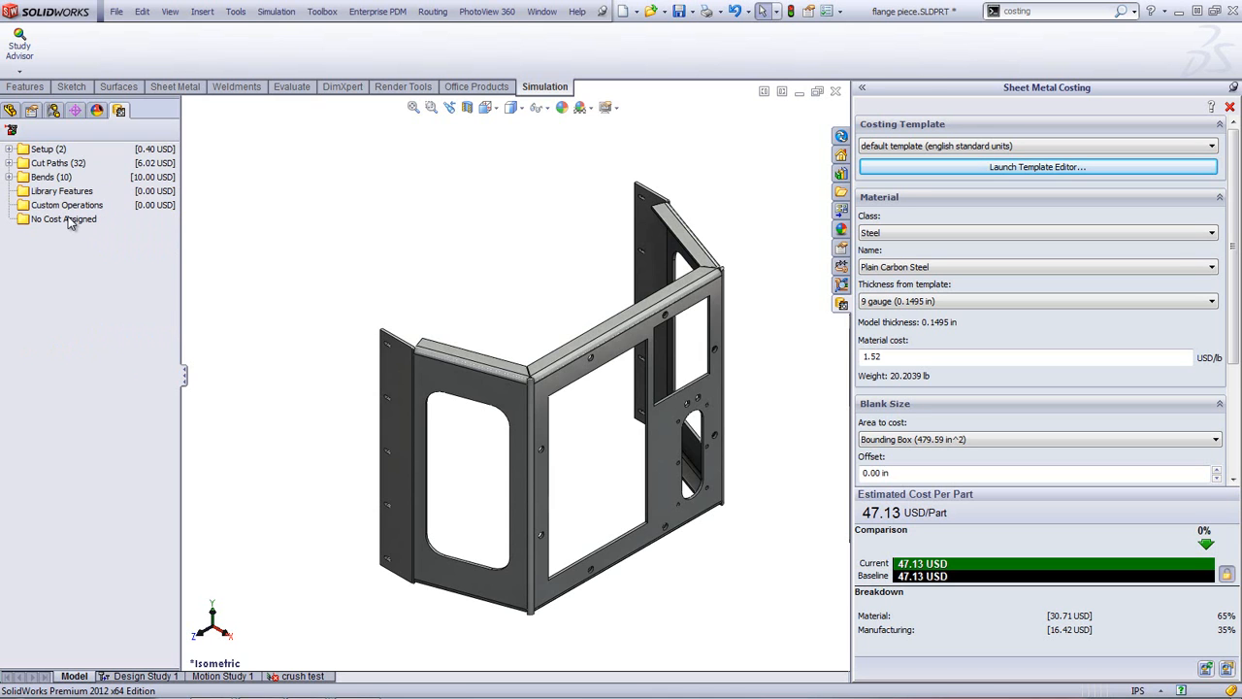
pyautogui.moveTo(70, 221)
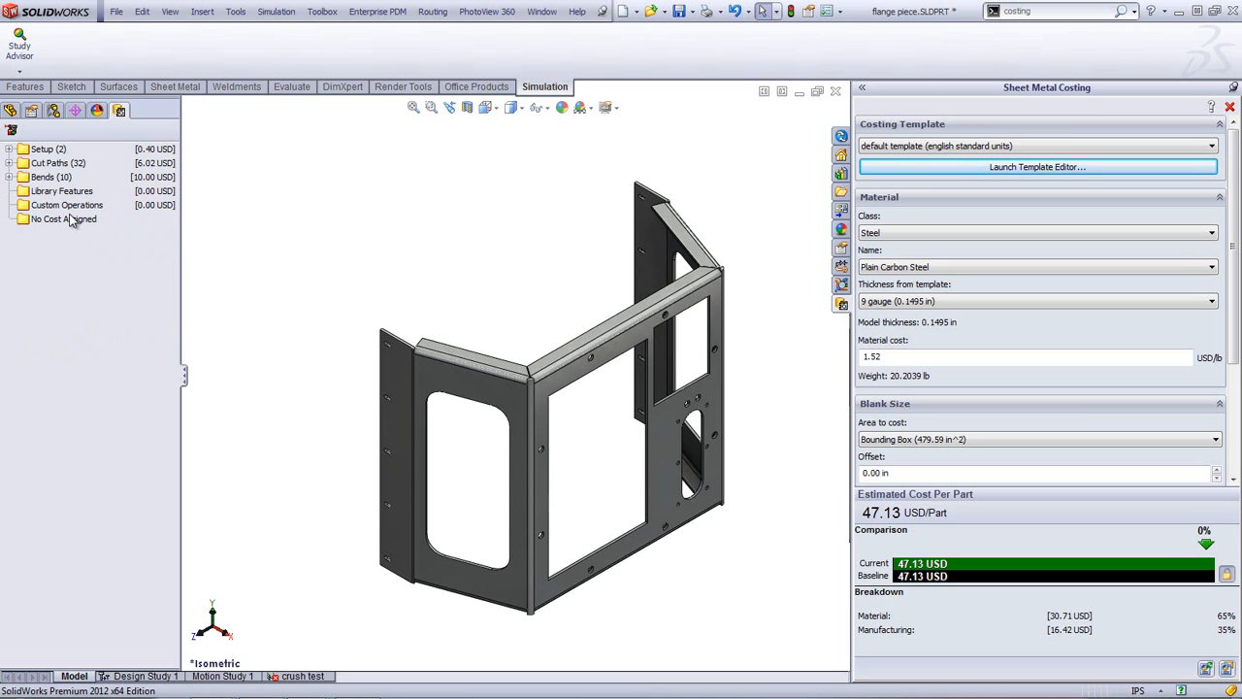
pyautogui.moveTo(64, 218)
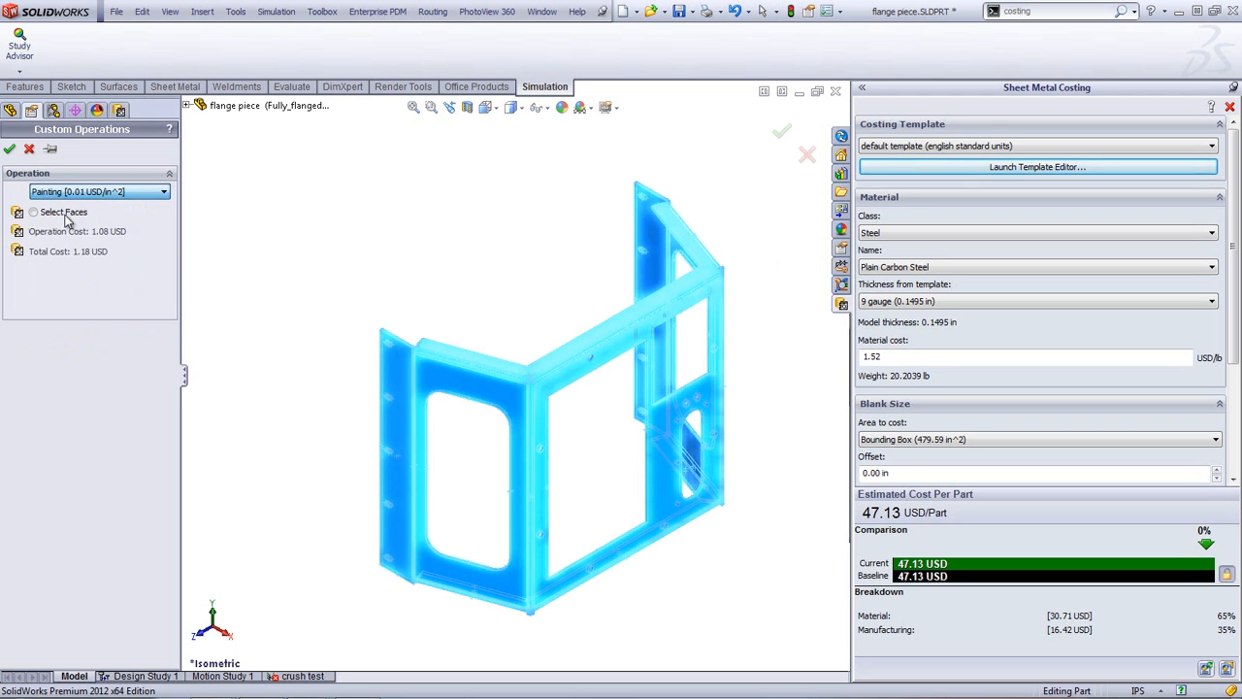
# - Accept the Painting custom operation on the selected faces
pyautogui.click(33, 212)
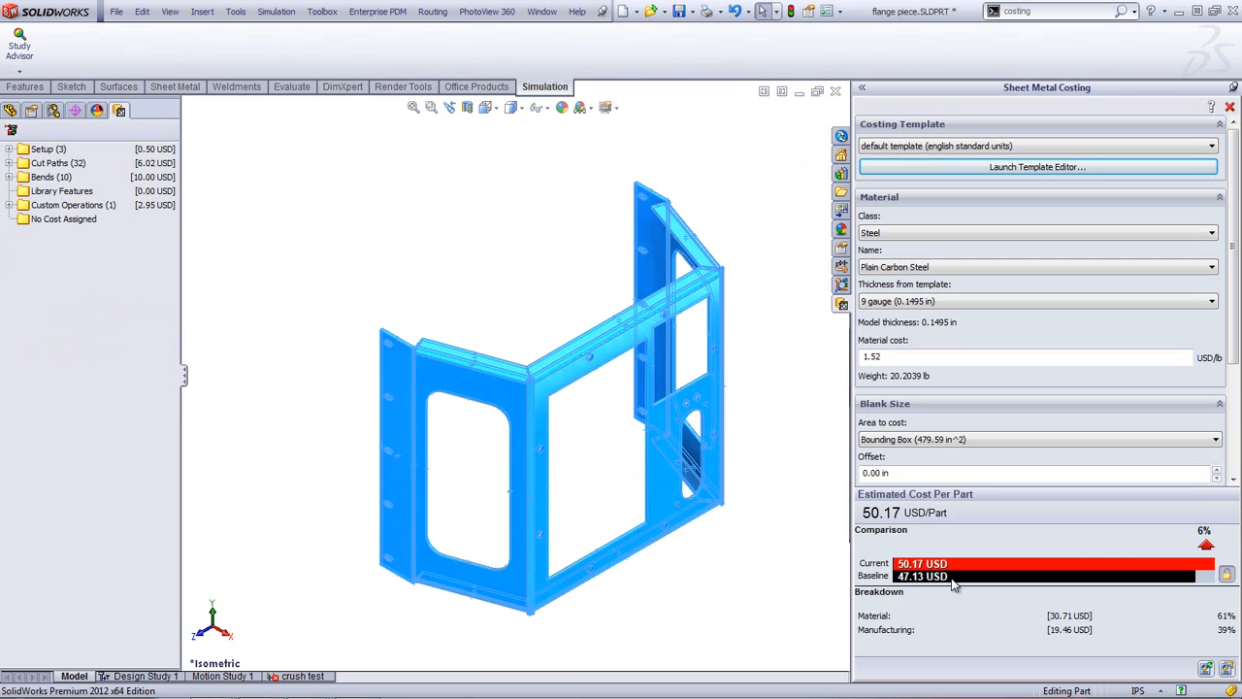
pyautogui.moveTo(951, 577)
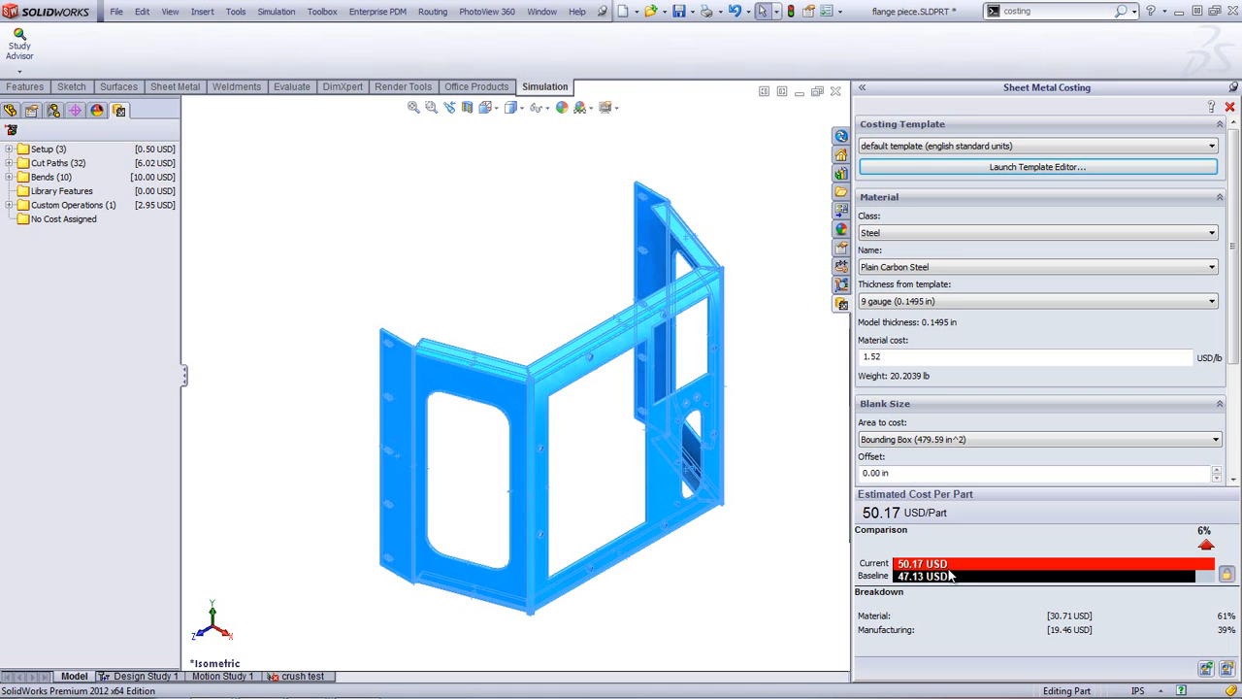
pyautogui.moveTo(873, 322)
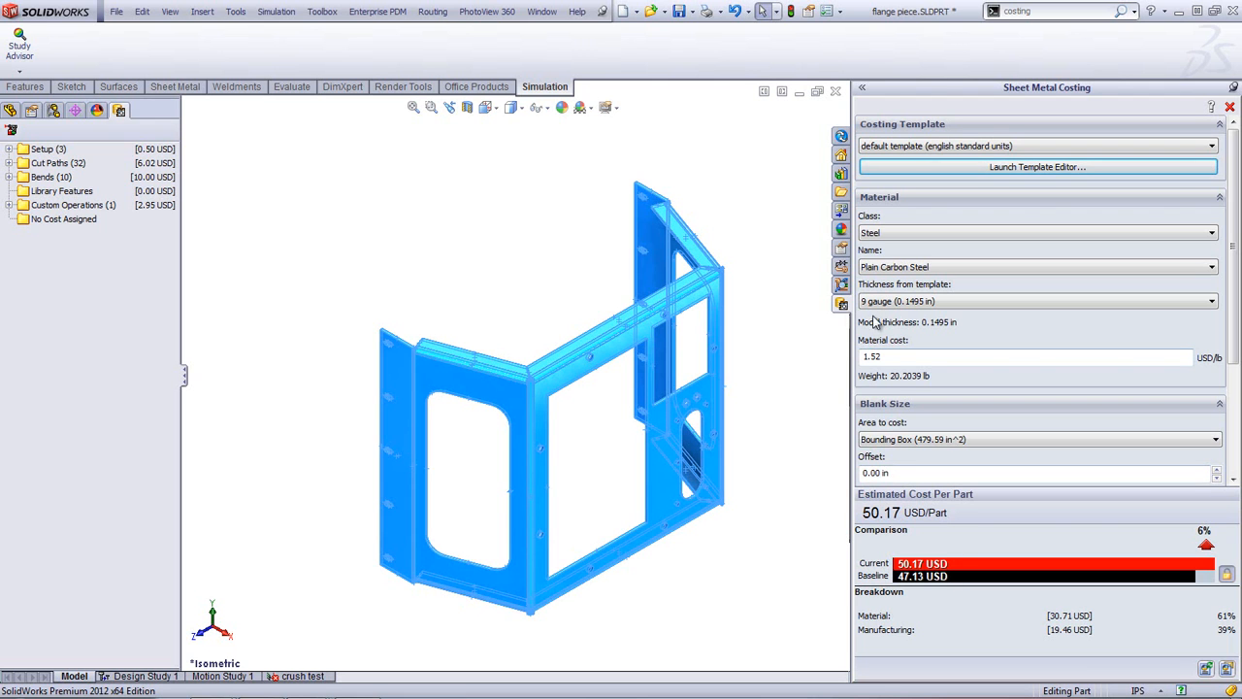
# - Change the costing material to AISI 304 stainless at 14 gauge thickness
pyautogui.click(1210, 300)
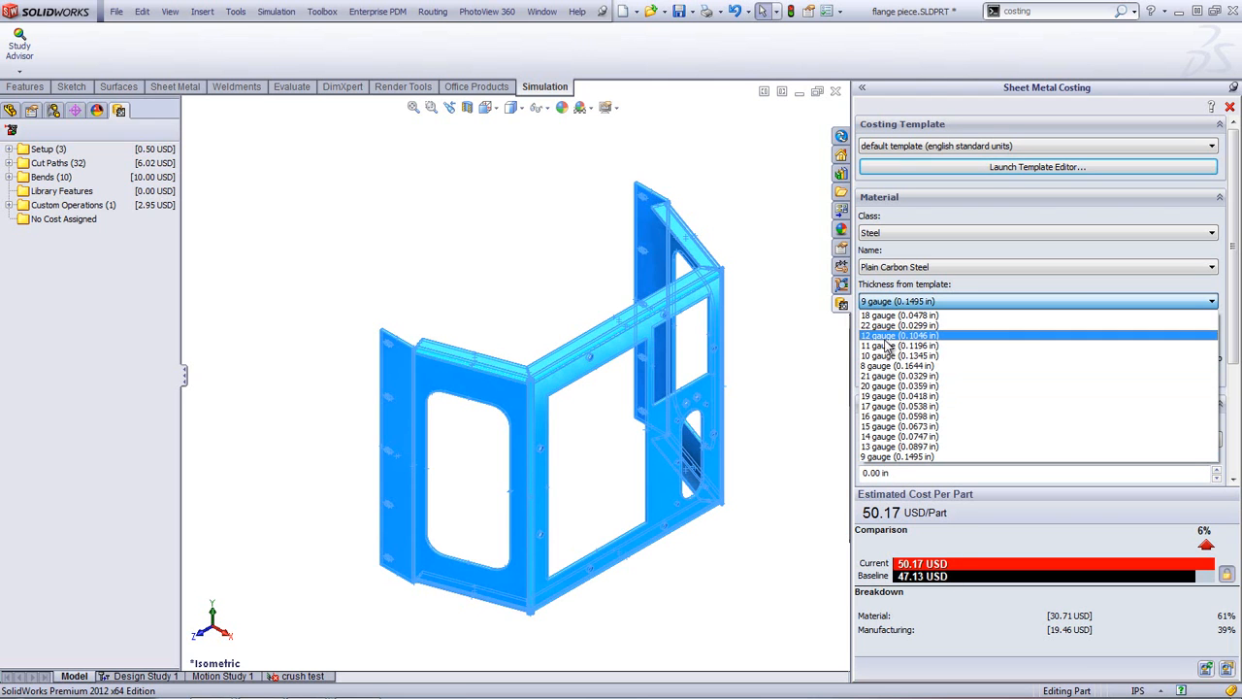
pyautogui.click(897, 436)
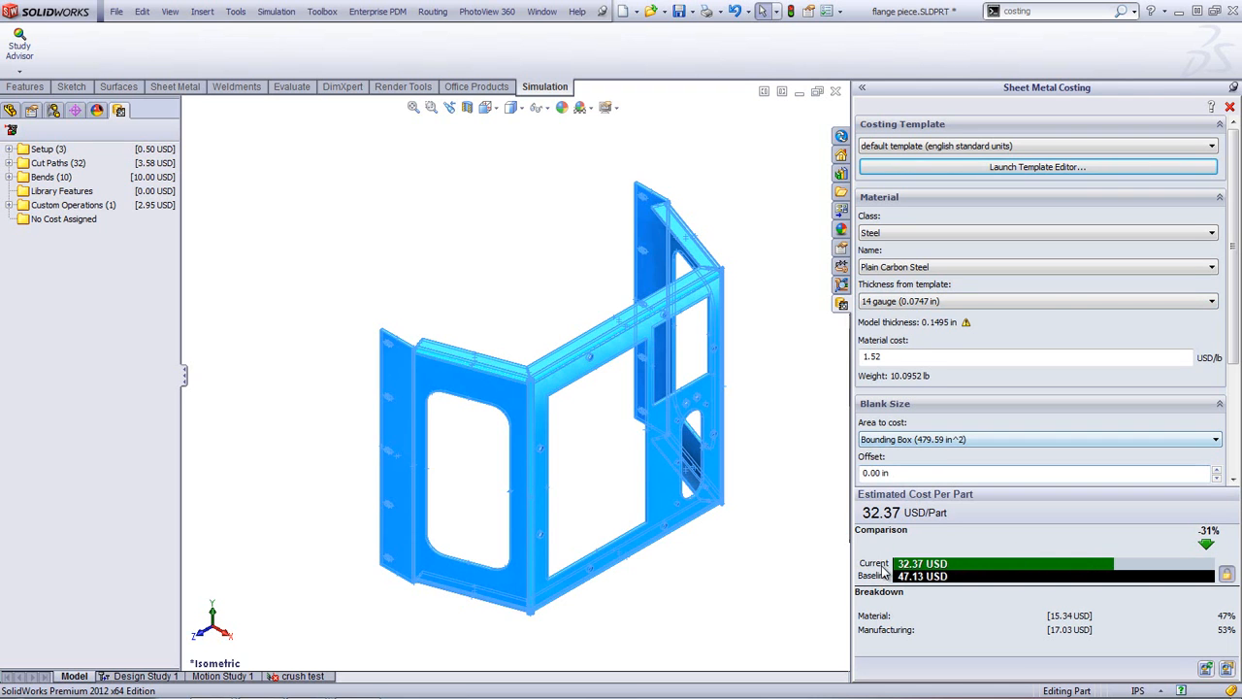
pyautogui.moveTo(917, 548)
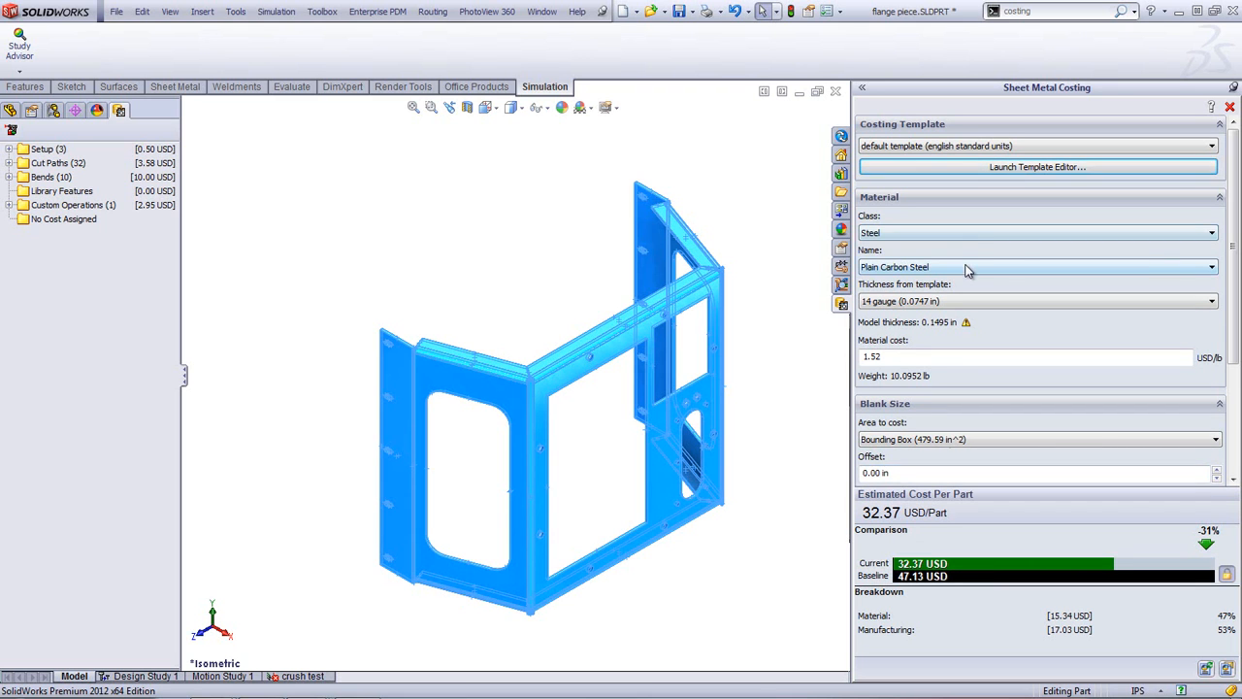
pyautogui.click(1037, 266)
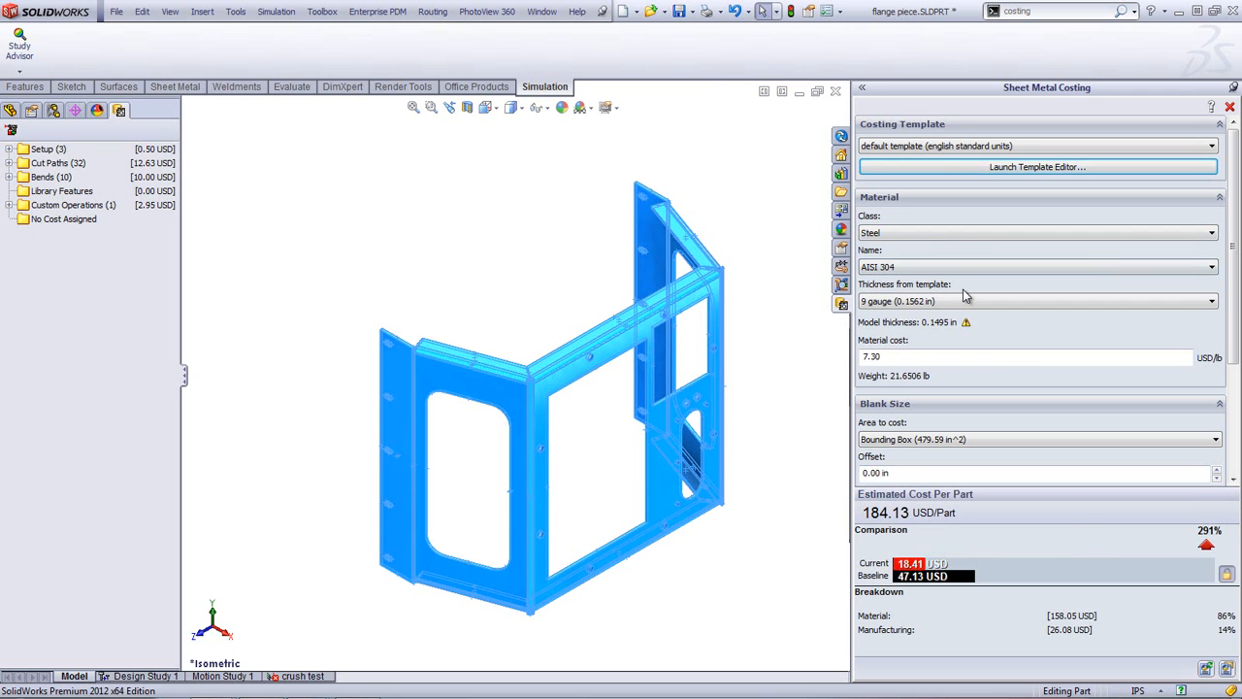
pyautogui.click(1210, 301)
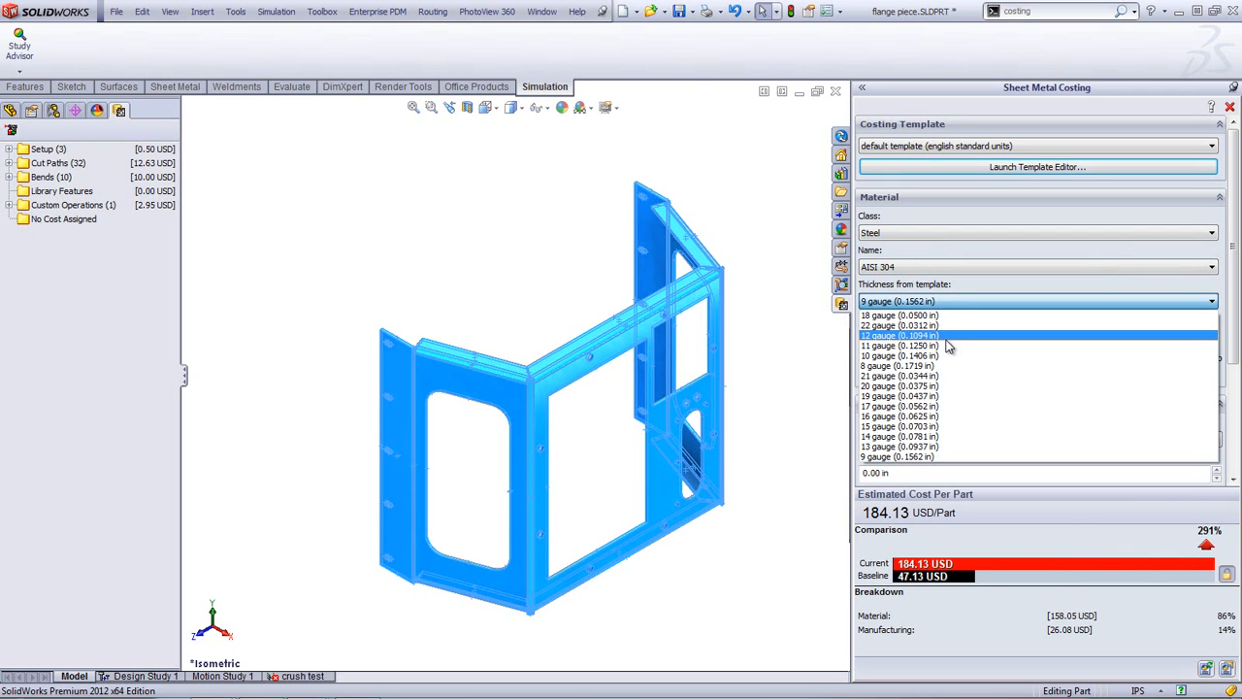
pyautogui.moveTo(938, 426)
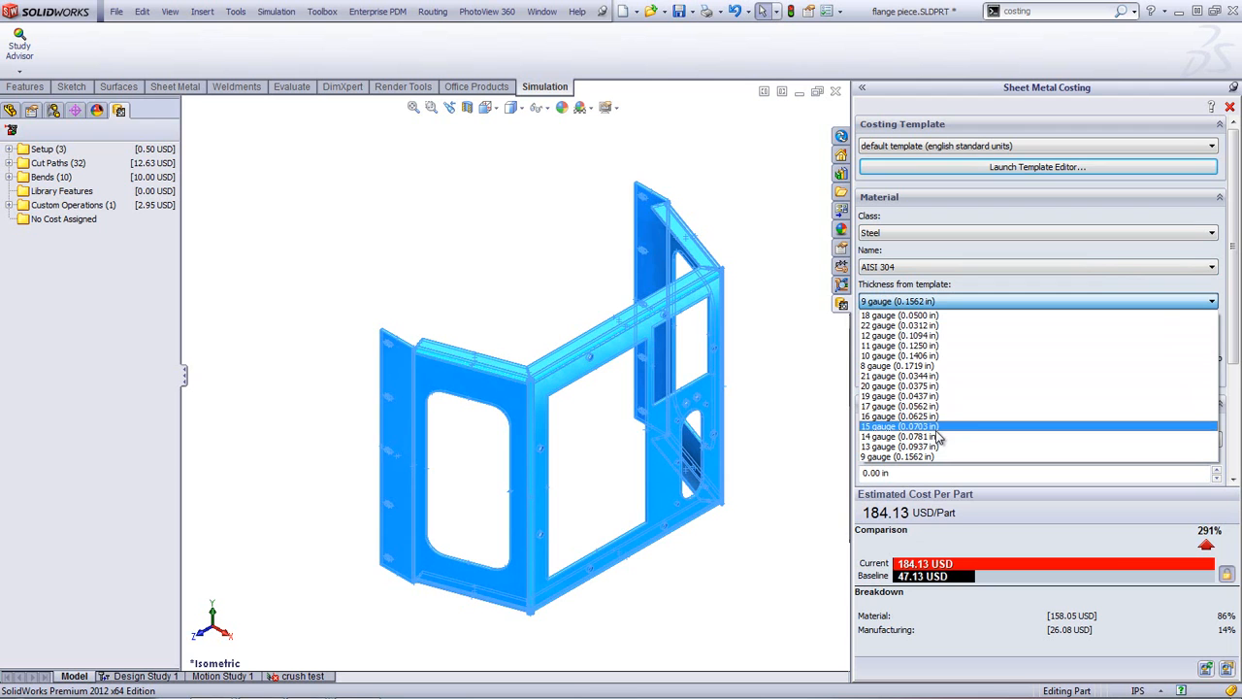
pyautogui.click(893, 435)
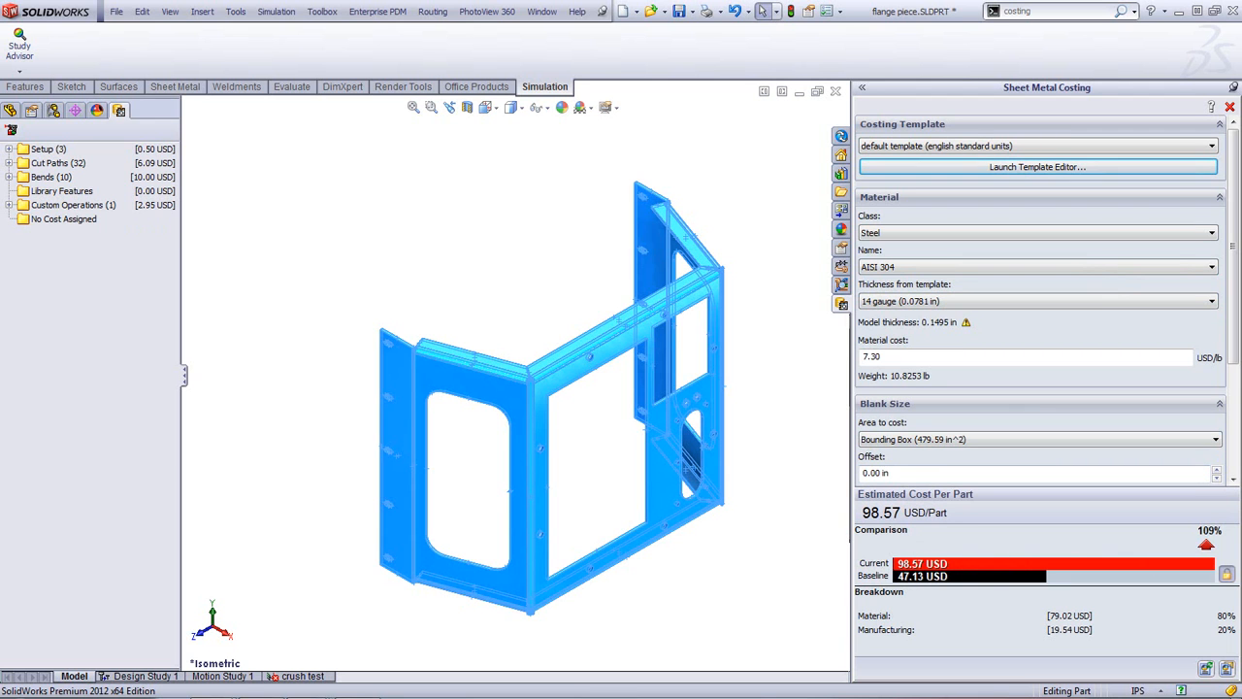
# - Remove the Painting custom operation from the cost tree
pyautogui.click(10, 204)
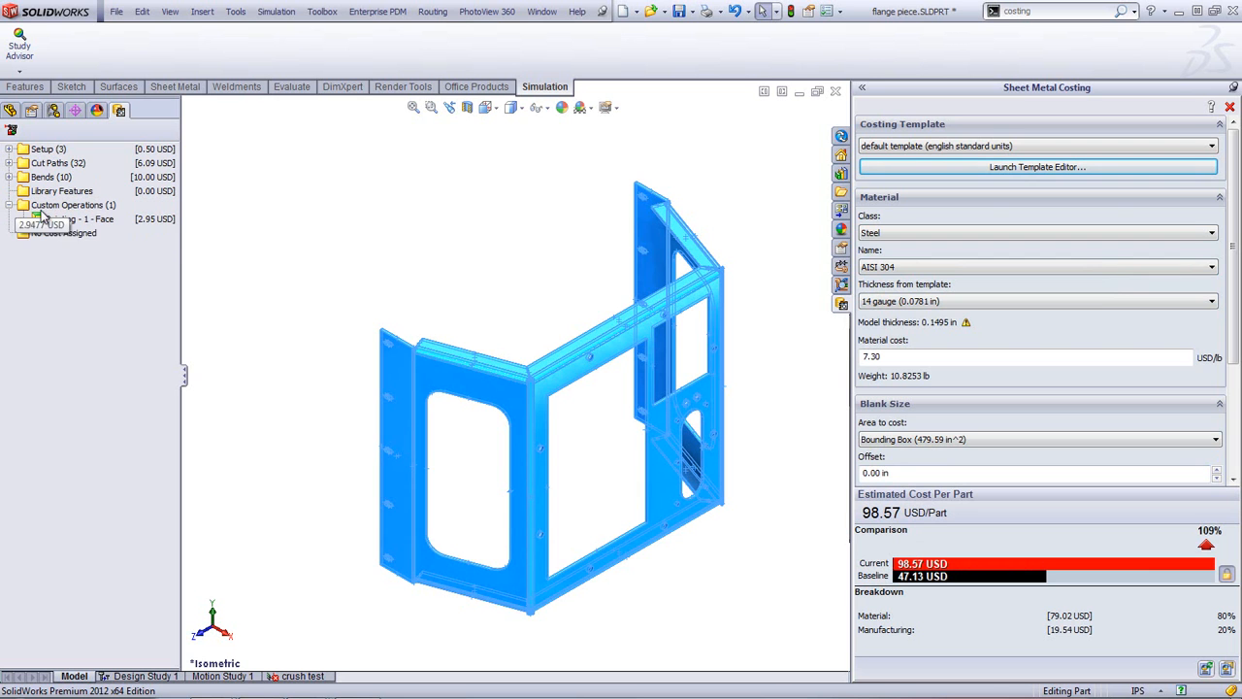
pyautogui.rightClick(55, 218)
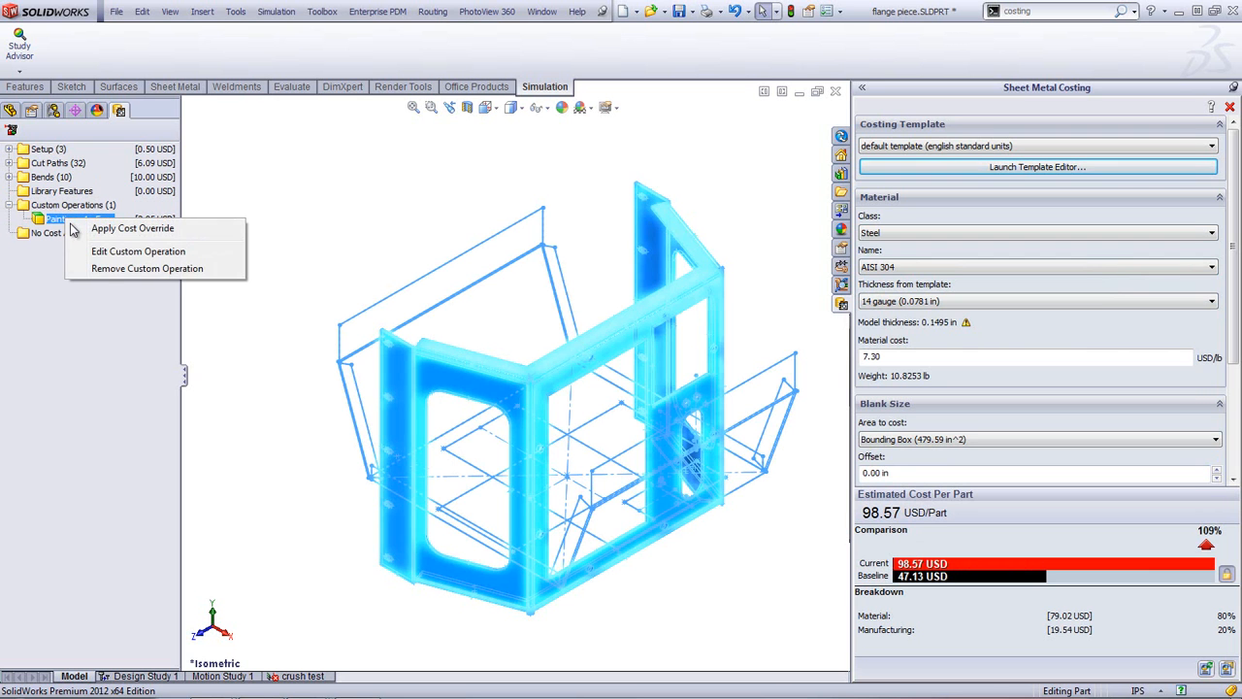
pyautogui.click(147, 269)
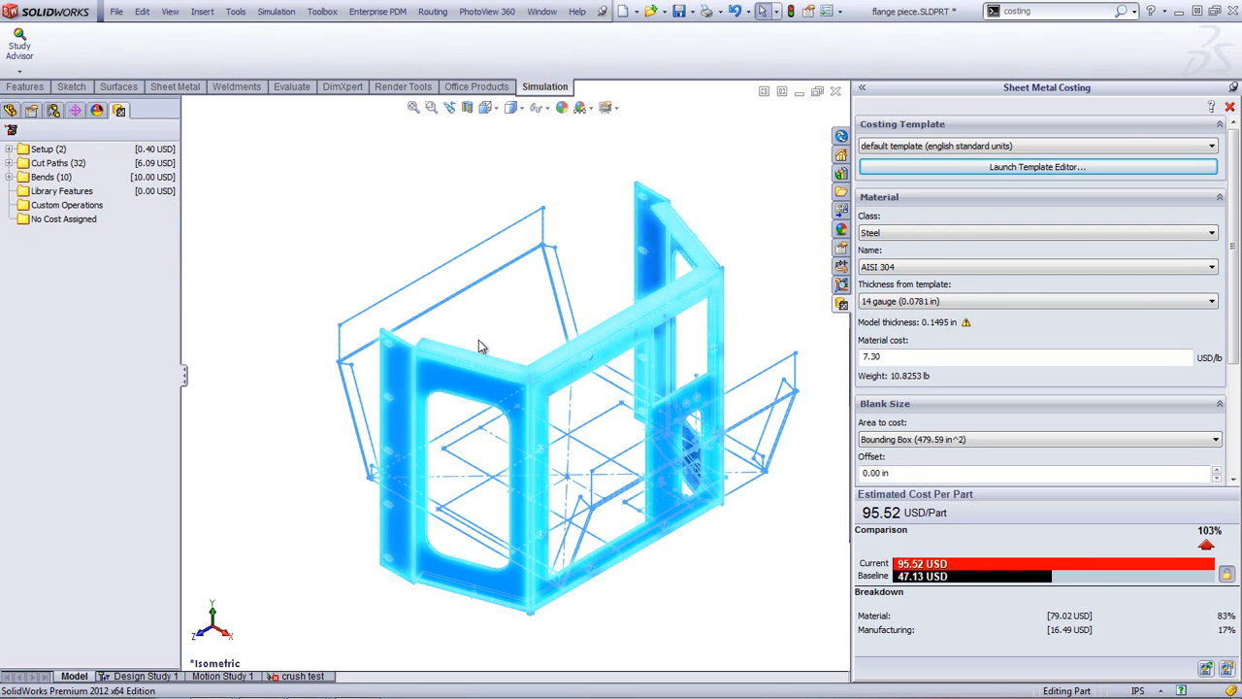
pyautogui.moveTo(910, 575)
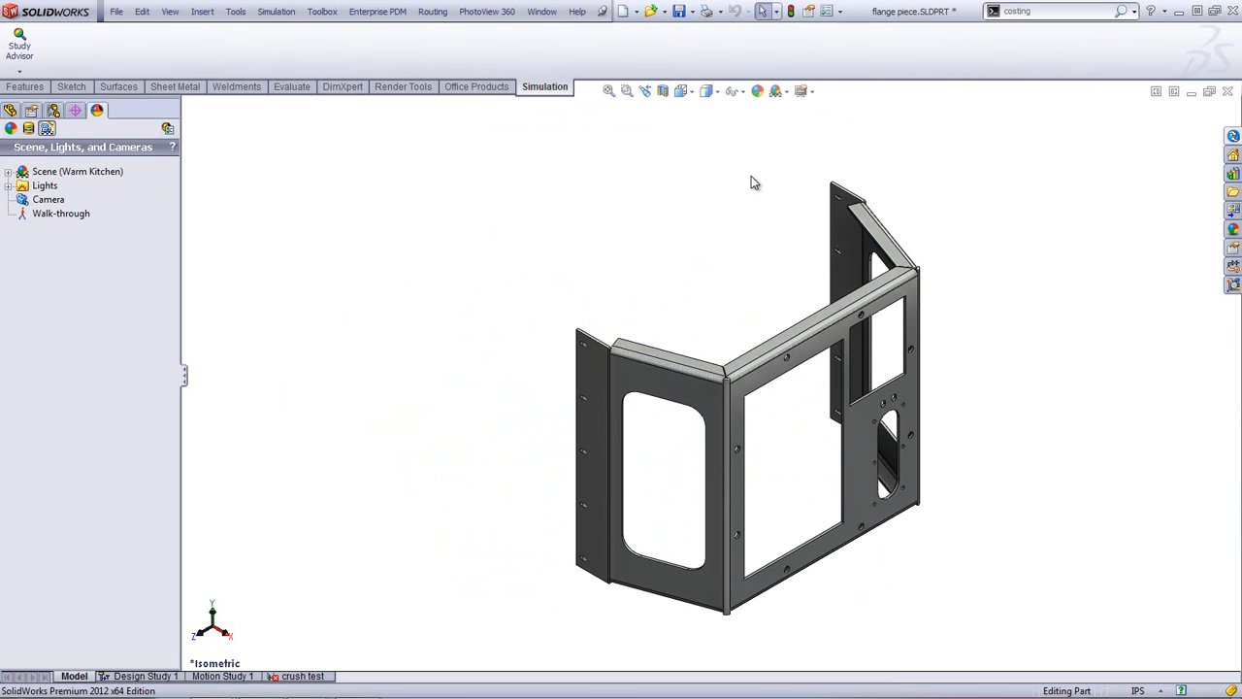
# - Launch SolidWorks Sustainability from a 'susta' command search and dismiss the intro dialog
pyautogui.write('susta')
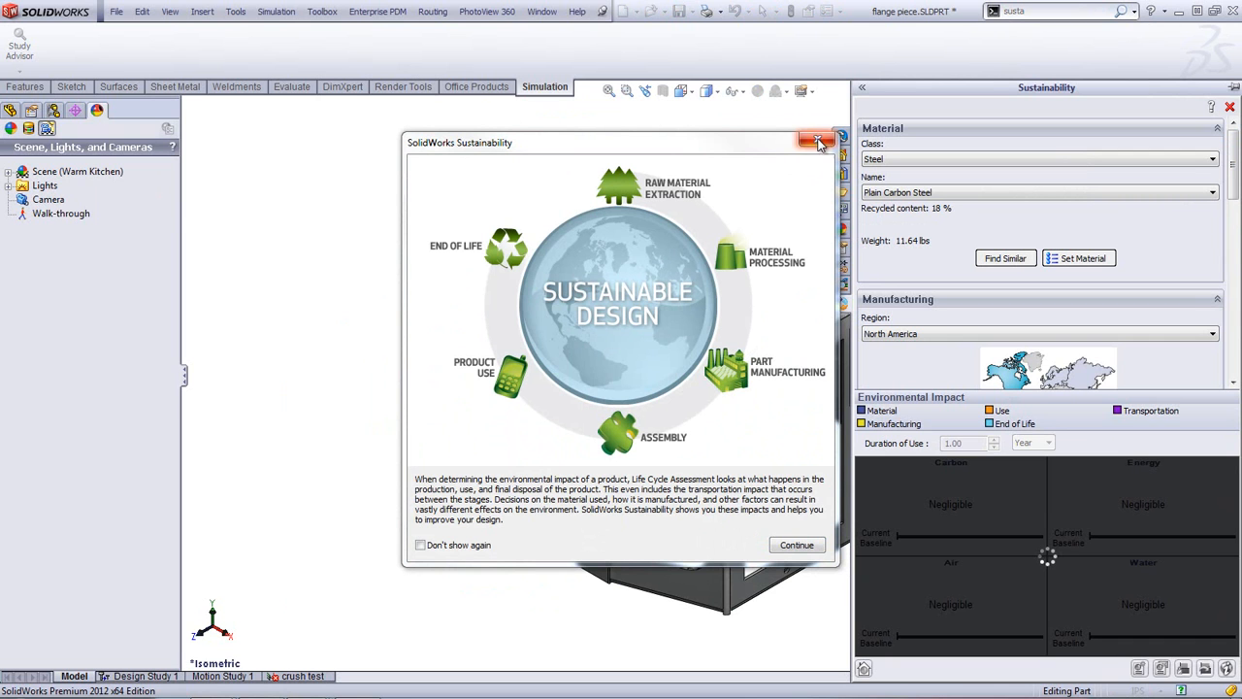
pyautogui.click(815, 142)
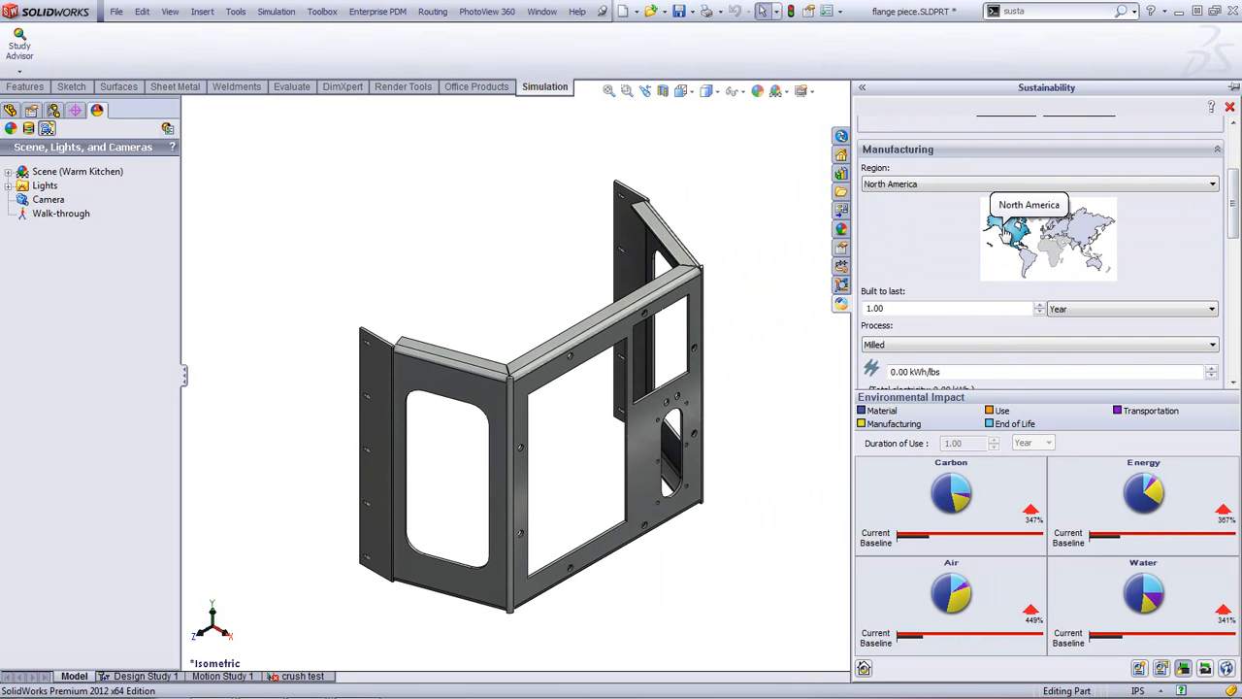
# - Set Built to last to 12 years and the manufacturing process to Sheetmetal
pyautogui.click(941, 308)
pyautogui.write('12')
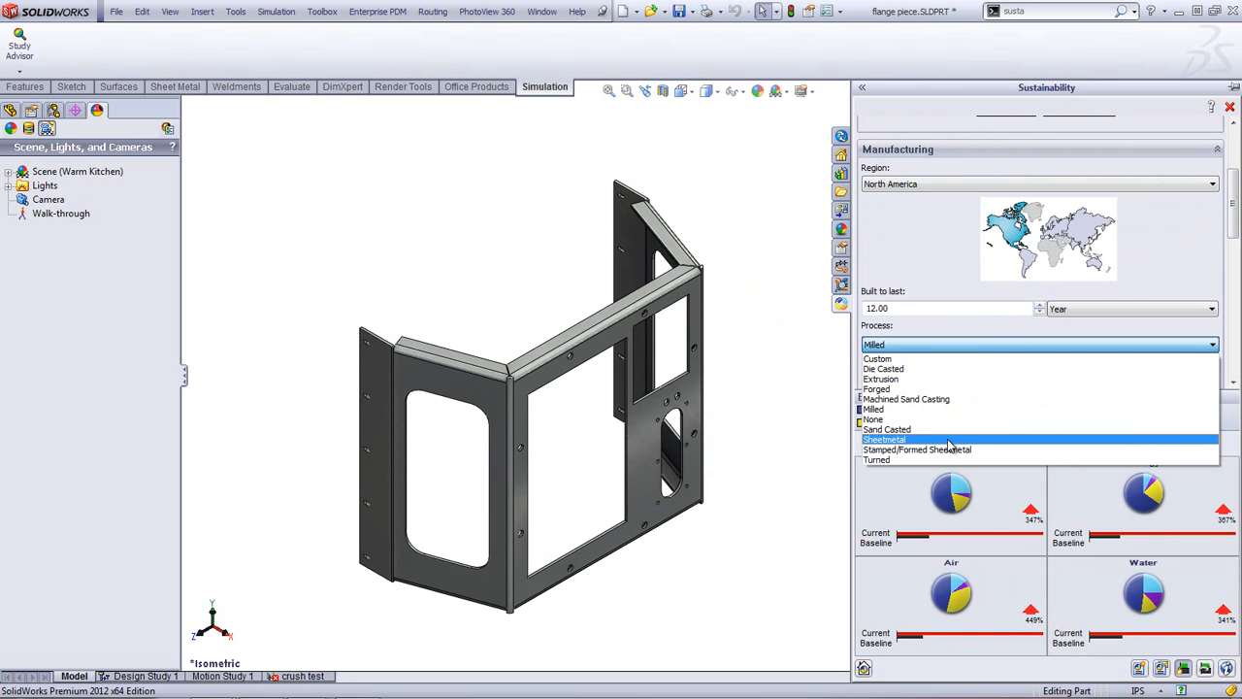
pyautogui.click(884, 438)
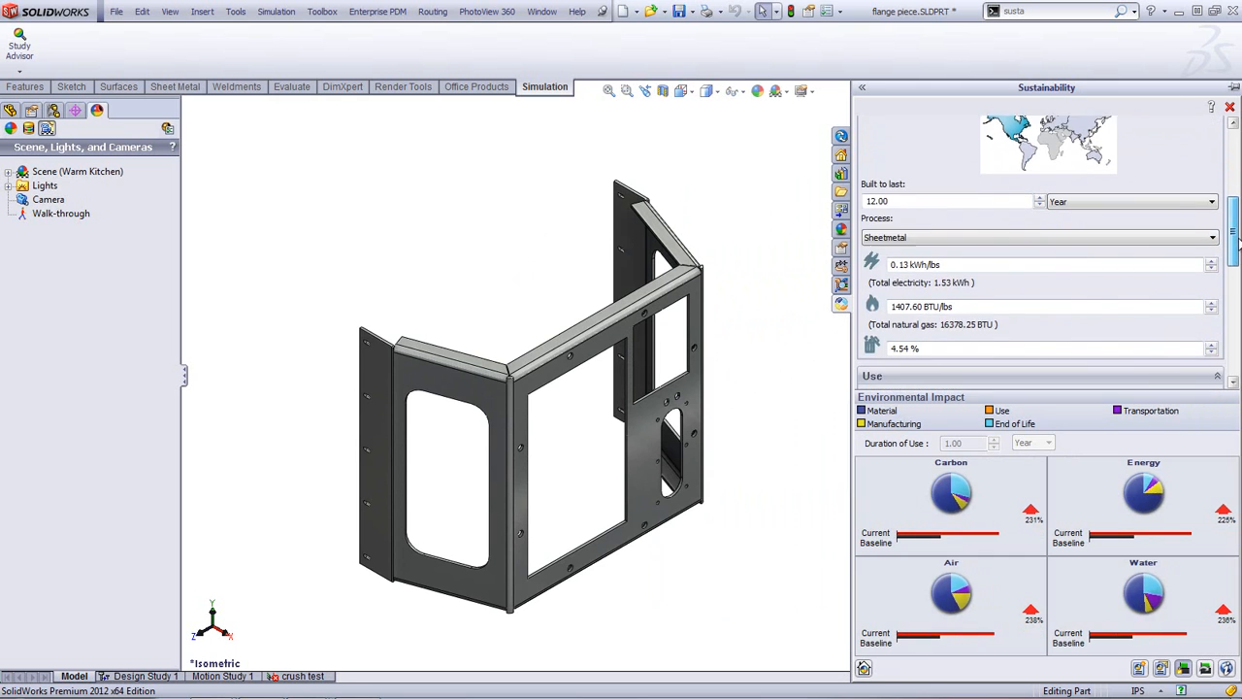
pyautogui.scroll(-3)
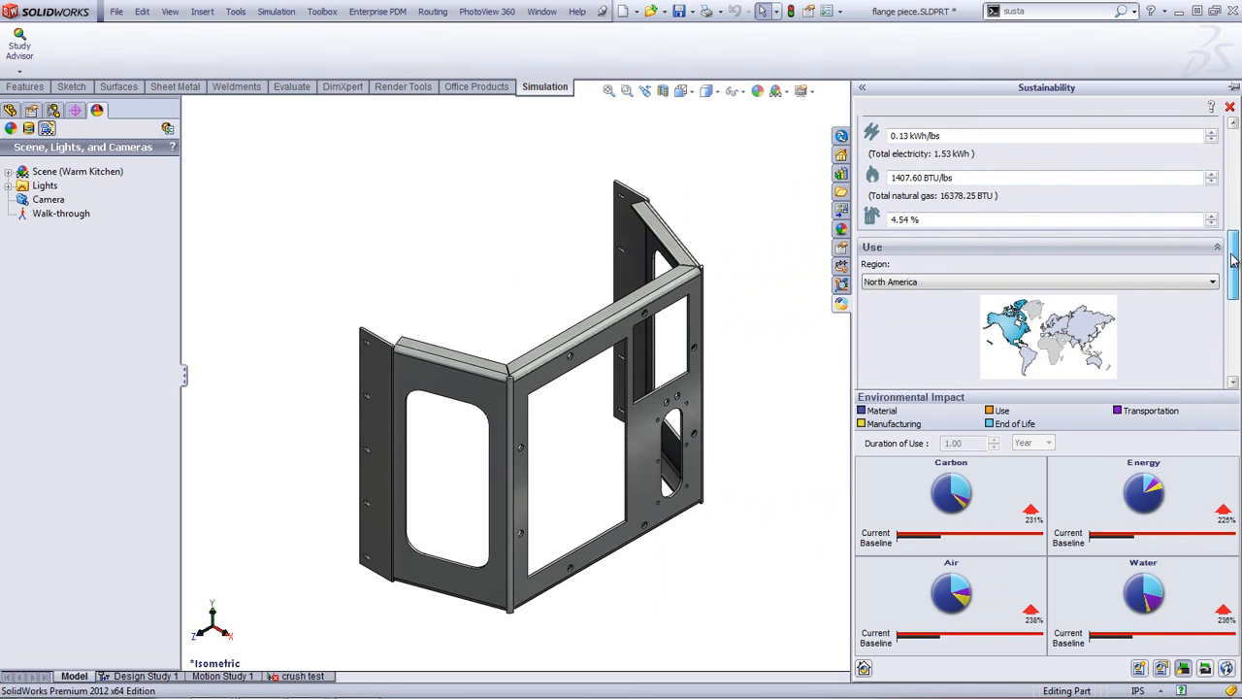
pyautogui.scroll(-3)
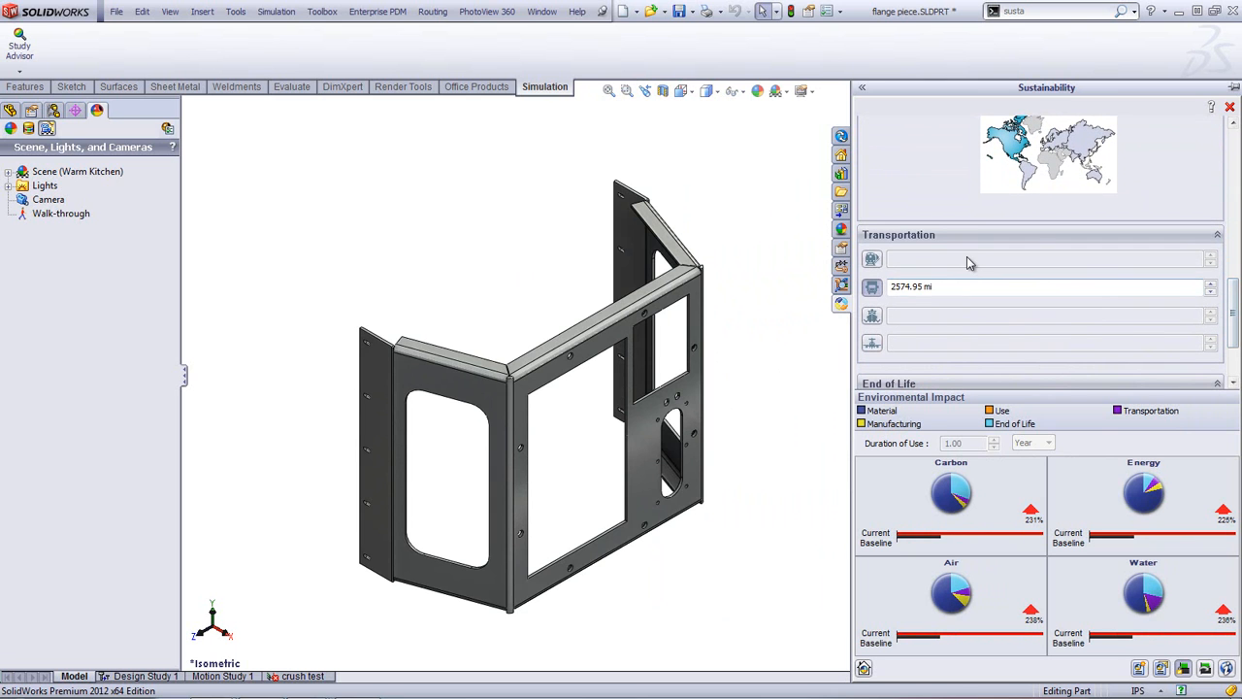
pyautogui.click(1038, 341)
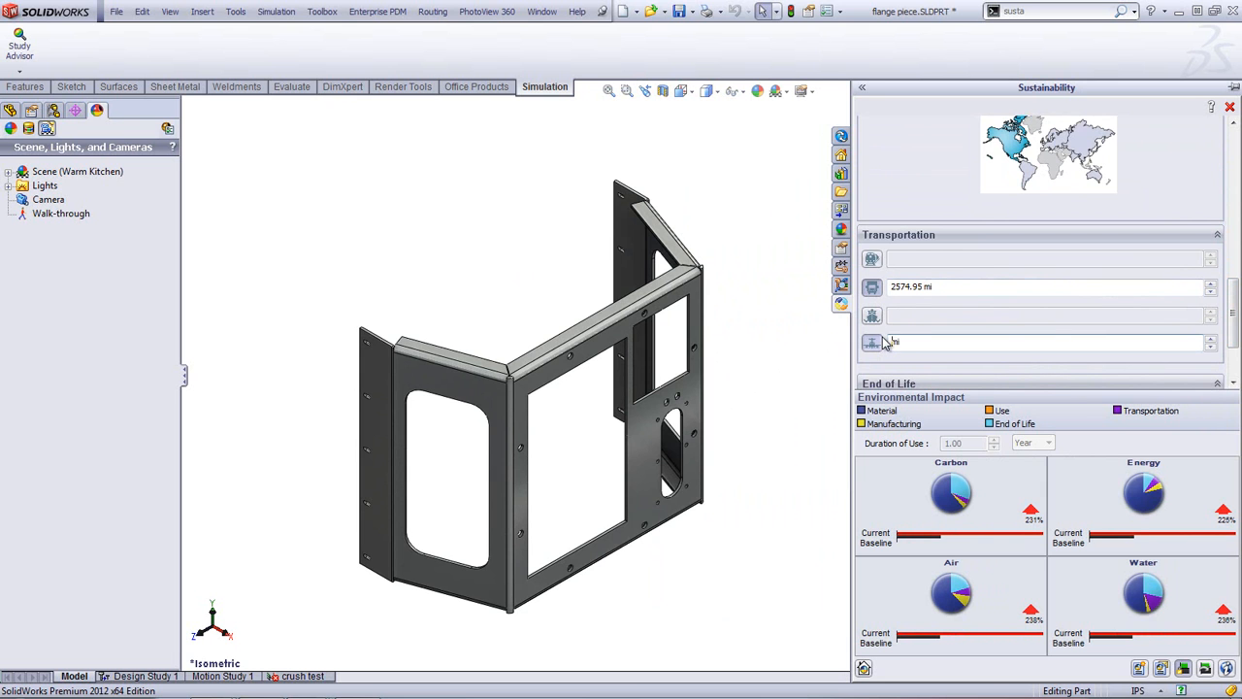
pyautogui.scroll(-3)
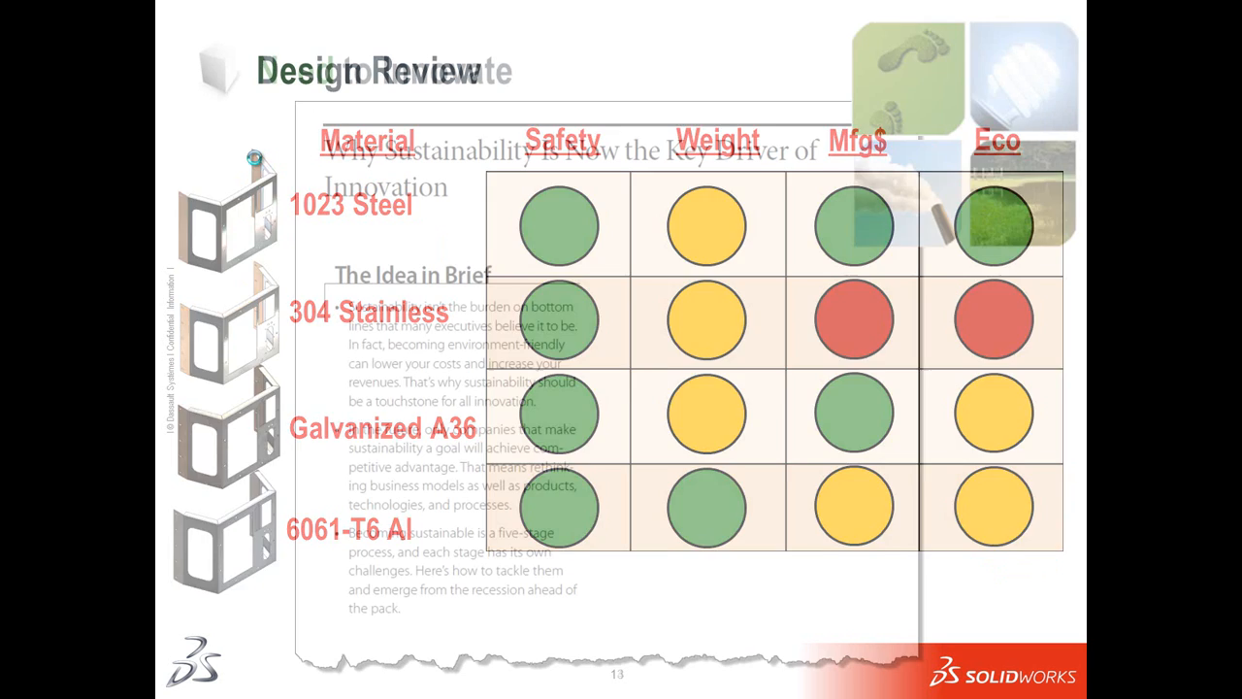
pyautogui.press('right')
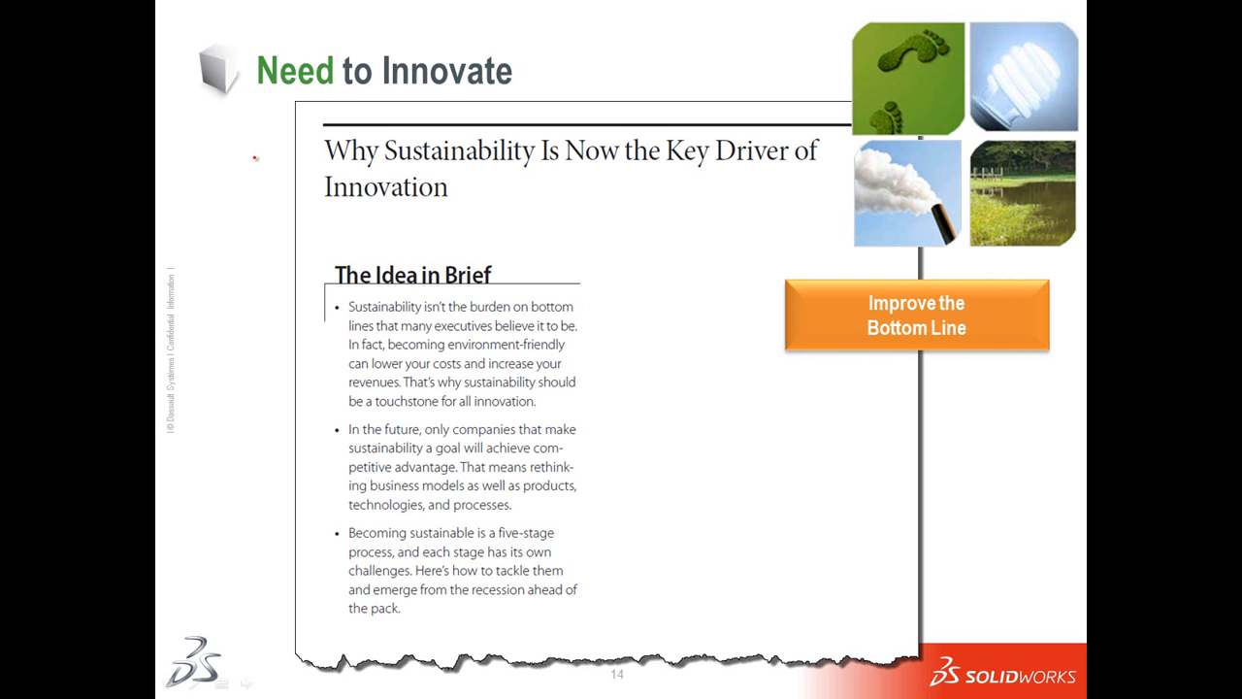